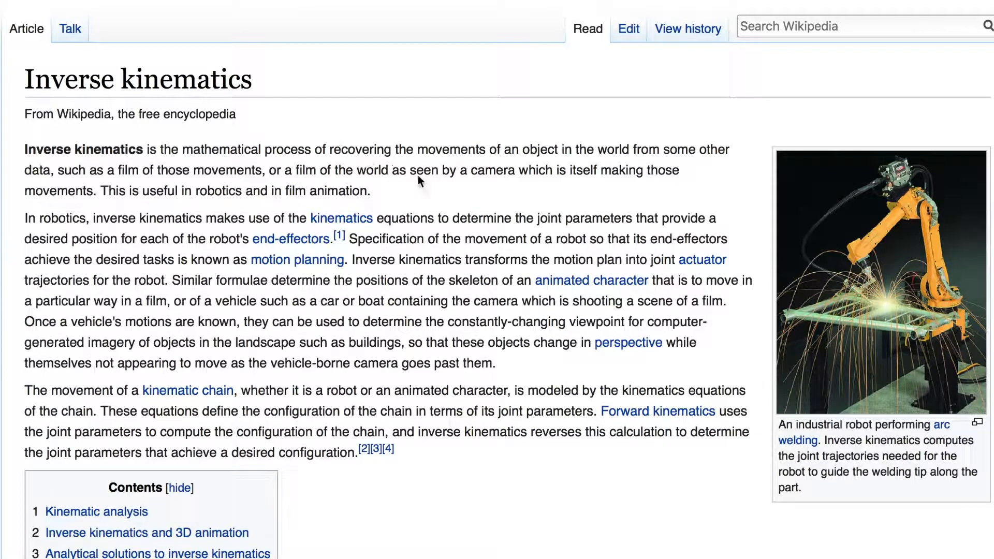
pyautogui.moveTo(925, 215)
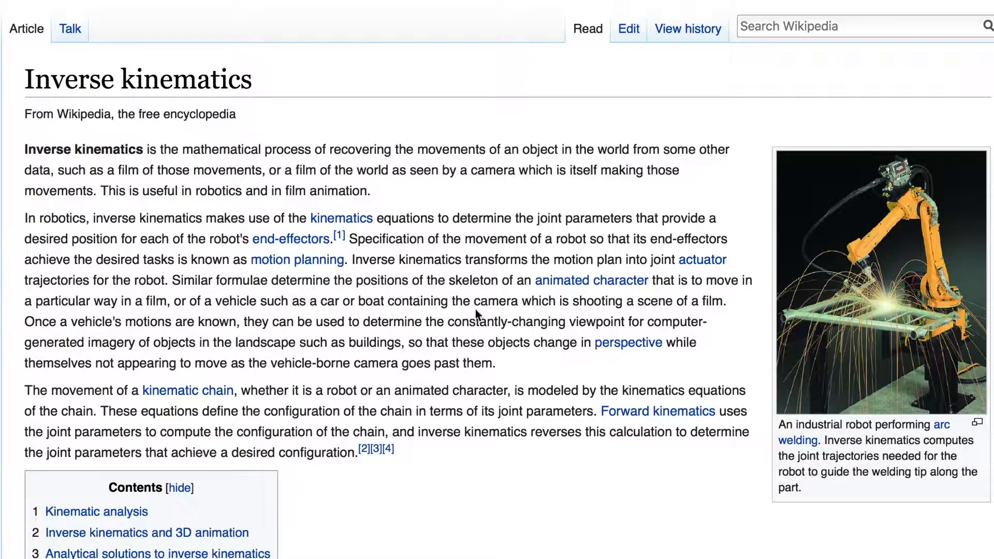
pyautogui.moveTo(919, 209)
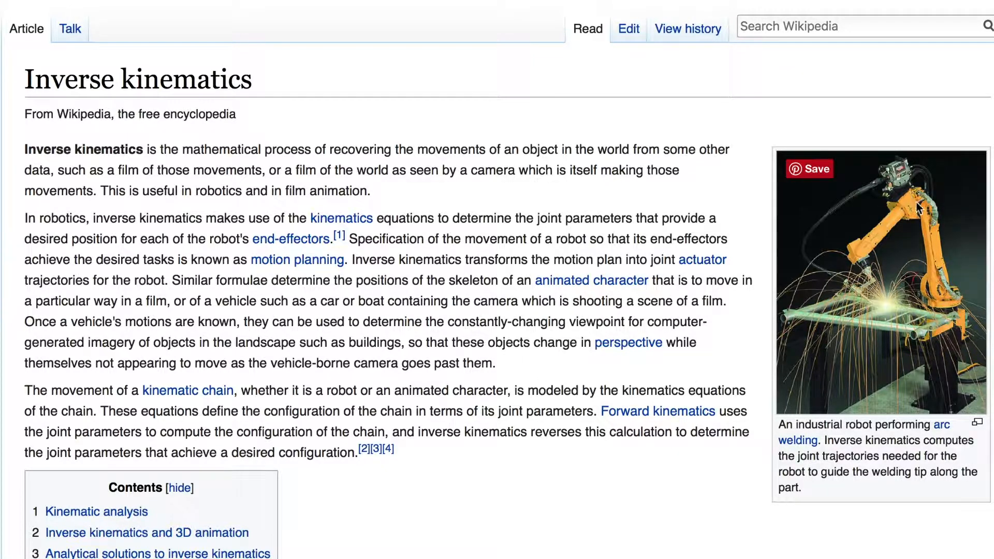
pyautogui.moveTo(366, 530)
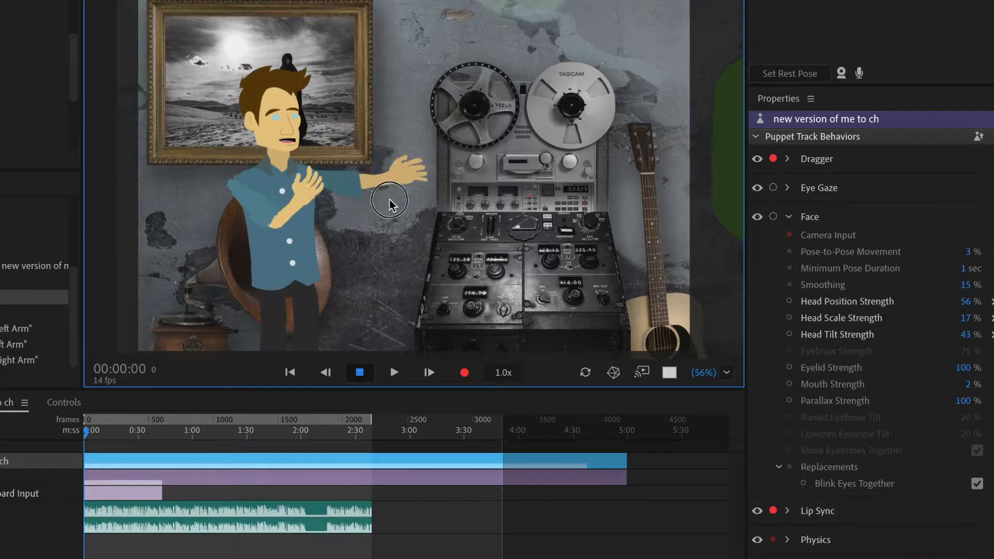
# Drag the puppet's arm around the scene past the tape machine
pyautogui.moveTo(390, 203); pyautogui.dragTo(510, 161)
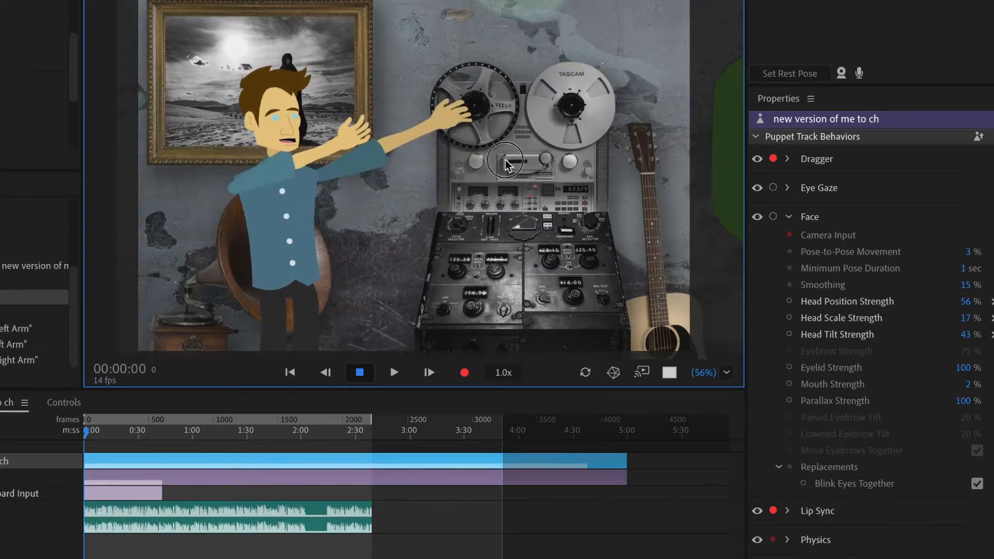
pyautogui.moveTo(506, 162); pyautogui.dragTo(433, 130)
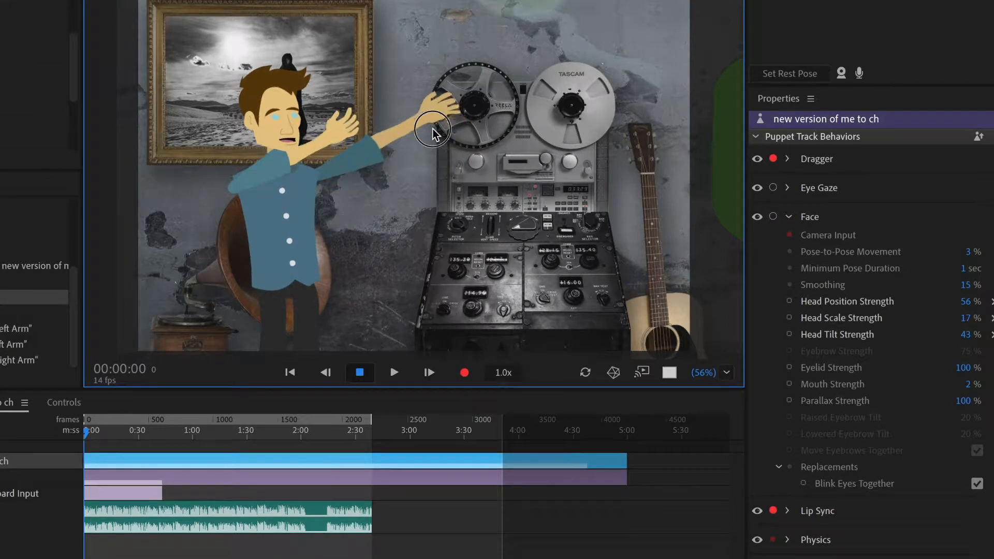
pyautogui.moveTo(433, 130); pyautogui.dragTo(387, 193)
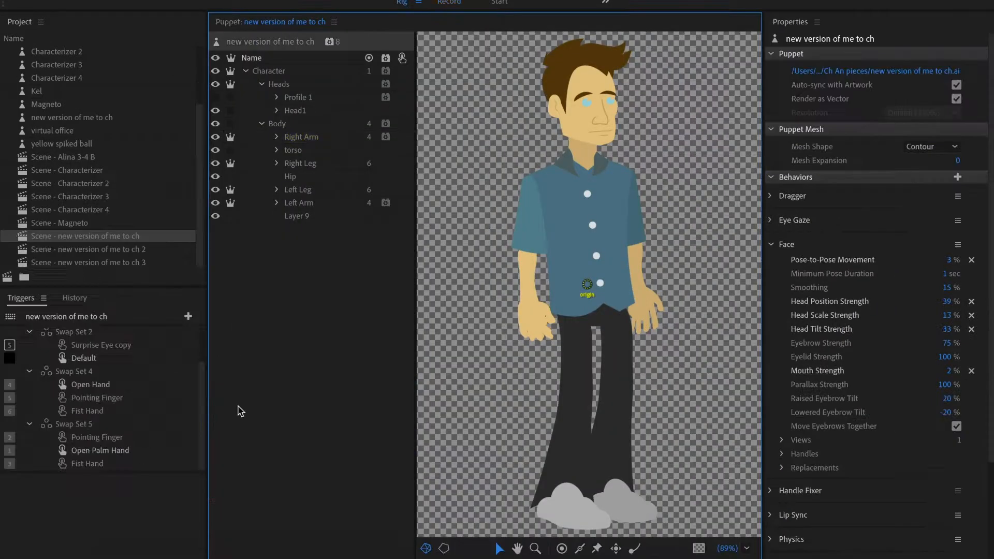
pyautogui.moveTo(315, 190)
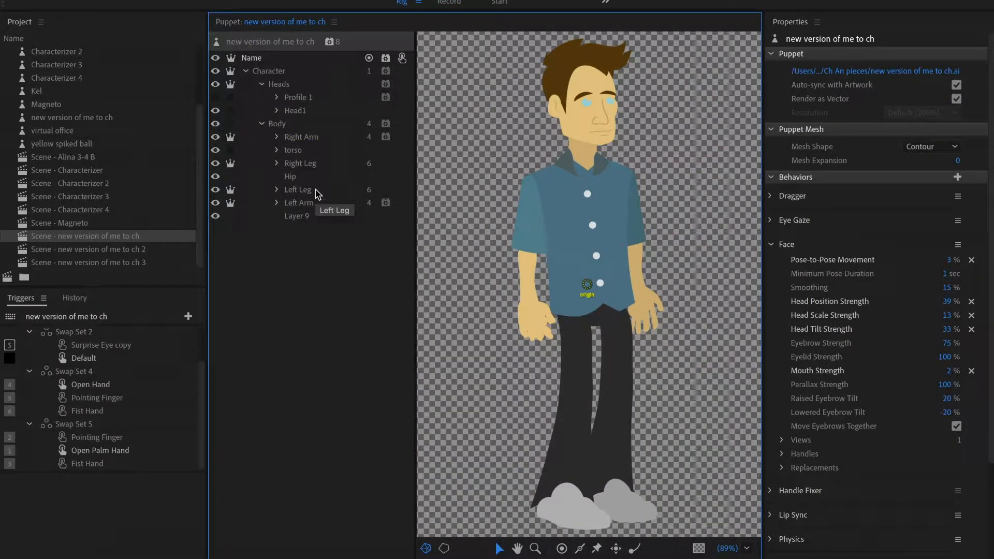
# Inspect the Body layer's shoulder and hip handles, then select the Left Arm layer
pyautogui.click(277, 124)
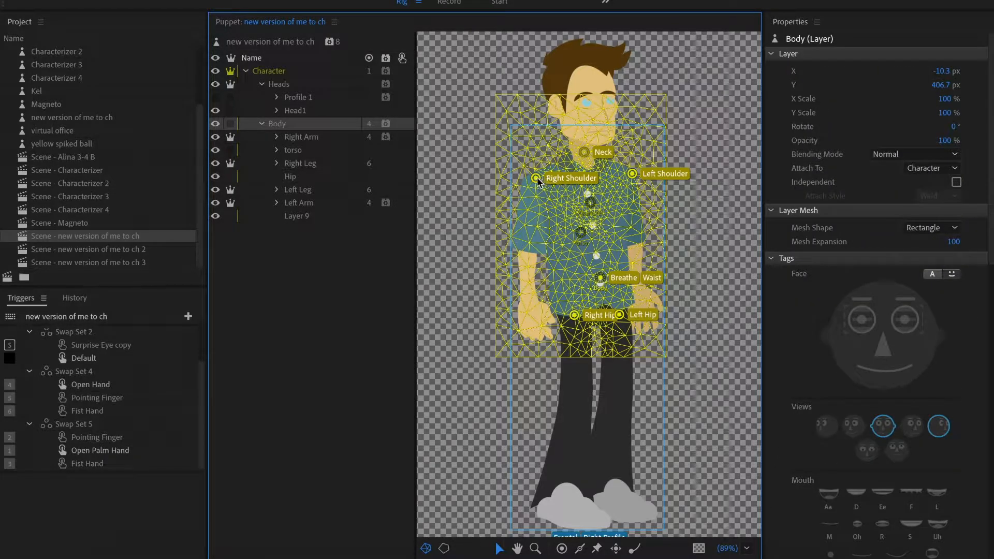
pyautogui.click(632, 173)
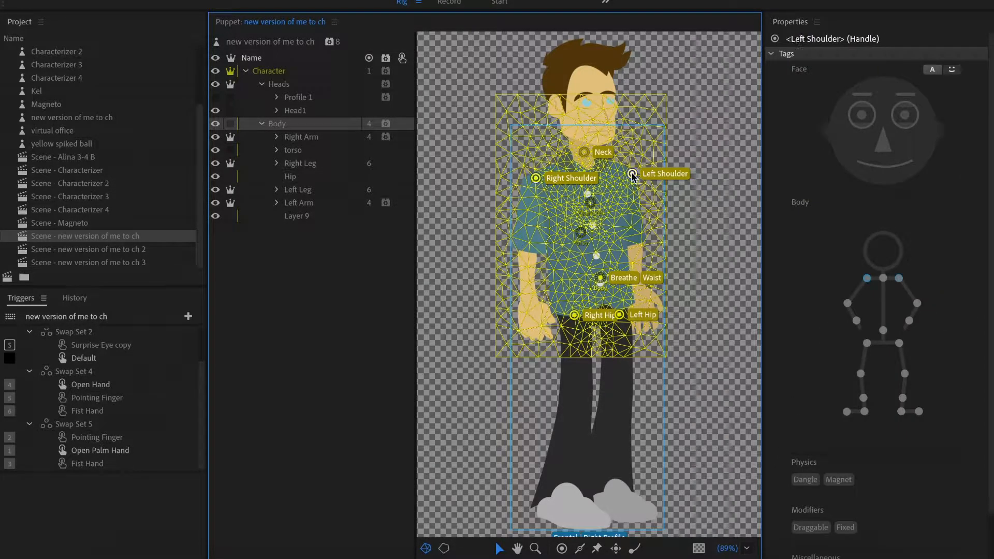
pyautogui.click(534, 177)
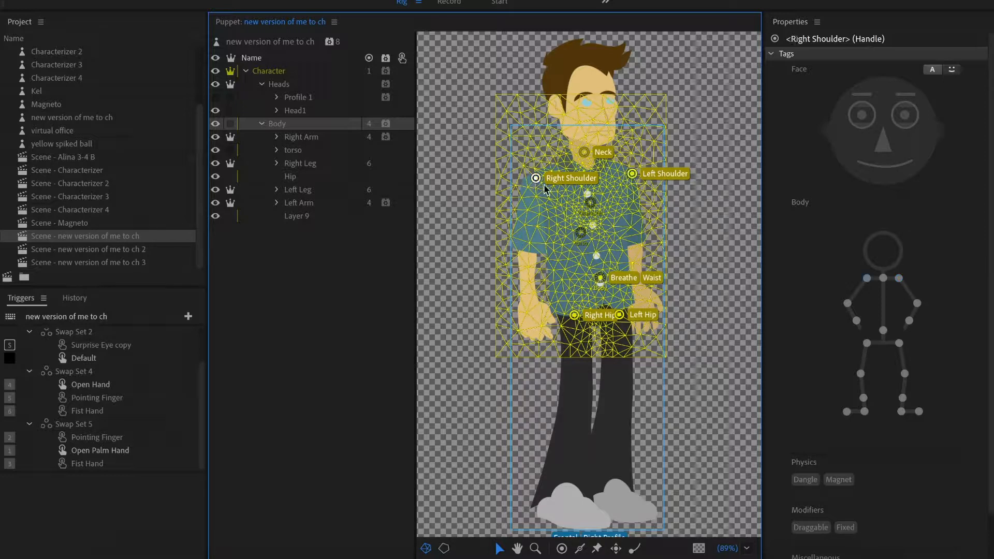
pyautogui.click(633, 174)
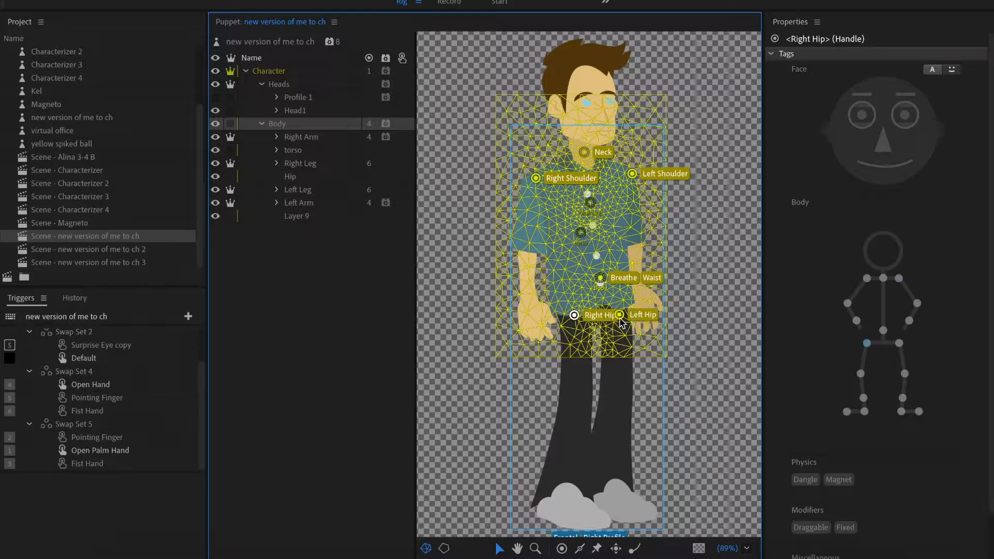
pyautogui.click(620, 315)
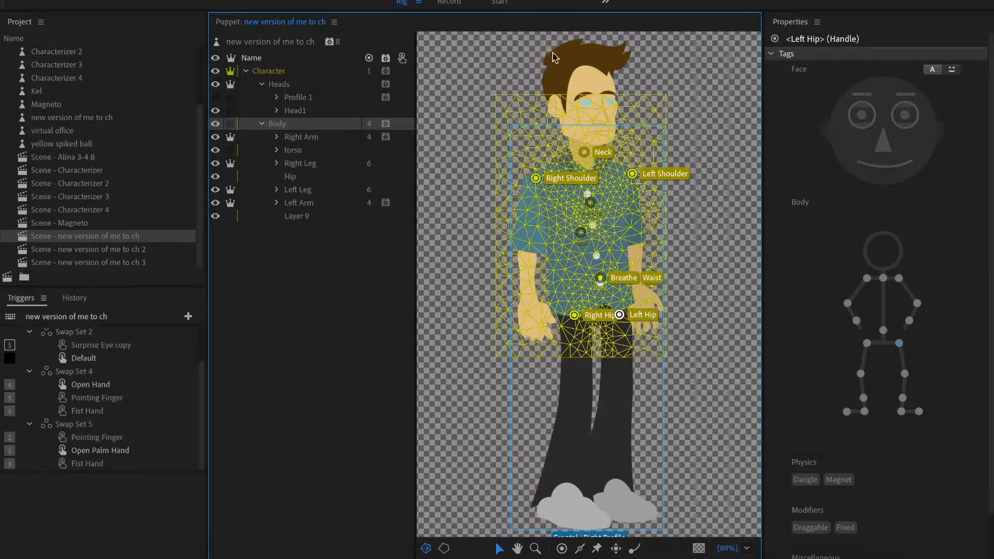
pyautogui.click(299, 202)
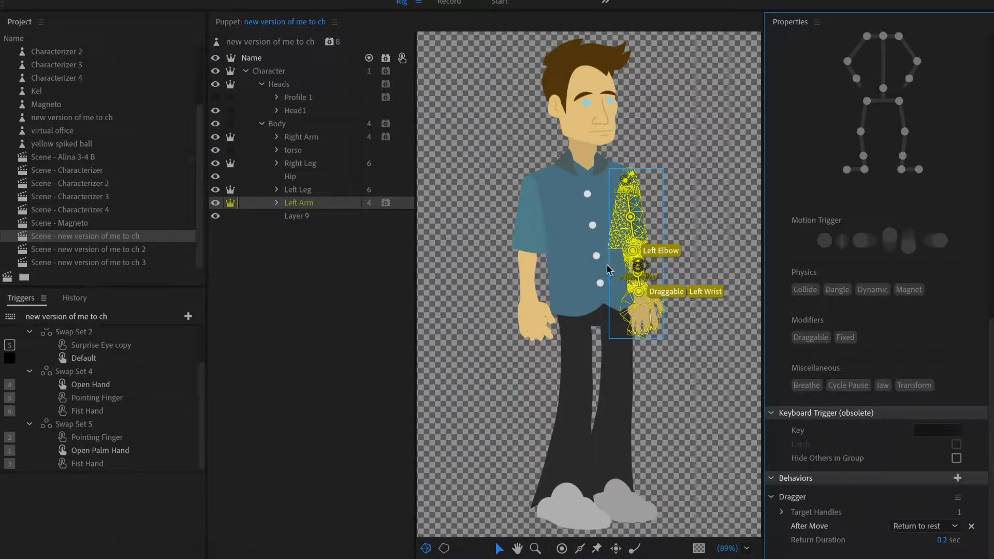
pyautogui.moveTo(770, 472)
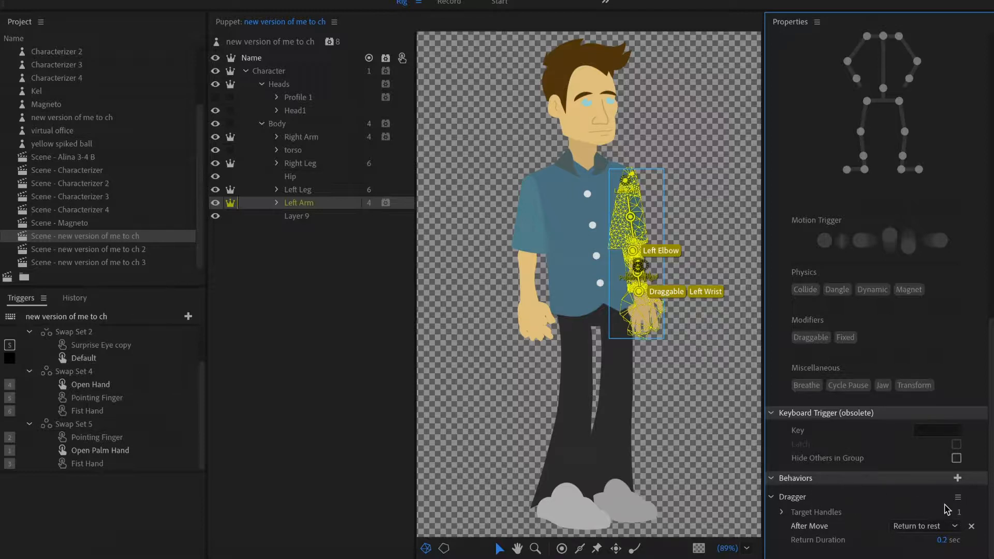
pyautogui.moveTo(467, 5)
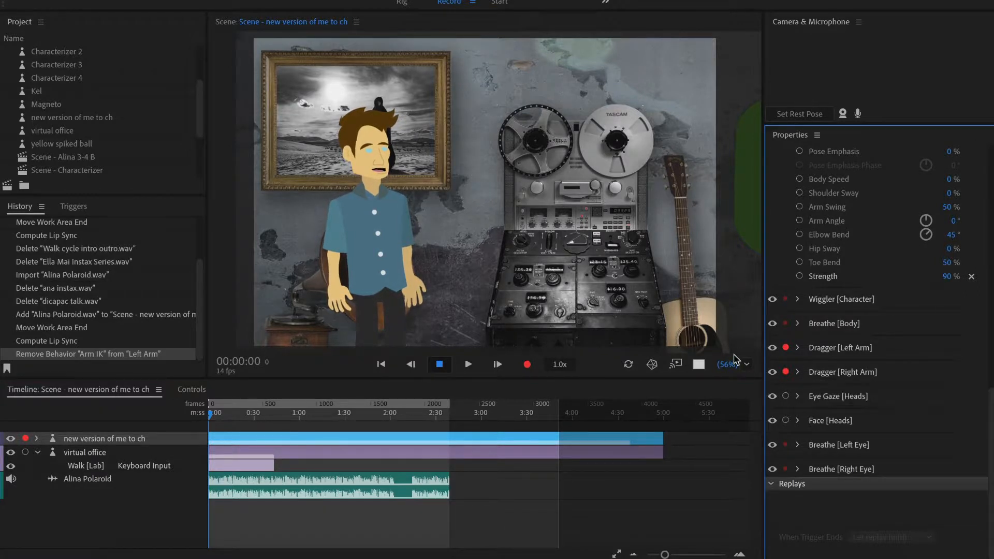
# Scrub the scene timeline from the start to about 0:35
pyautogui.click(210, 413)
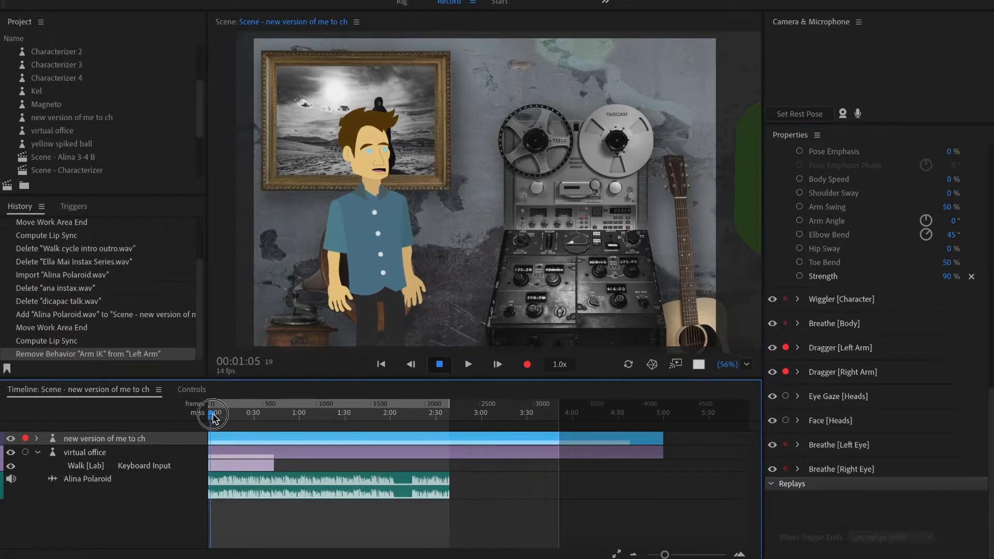
pyautogui.moveTo(214, 412); pyautogui.dragTo(255, 412)
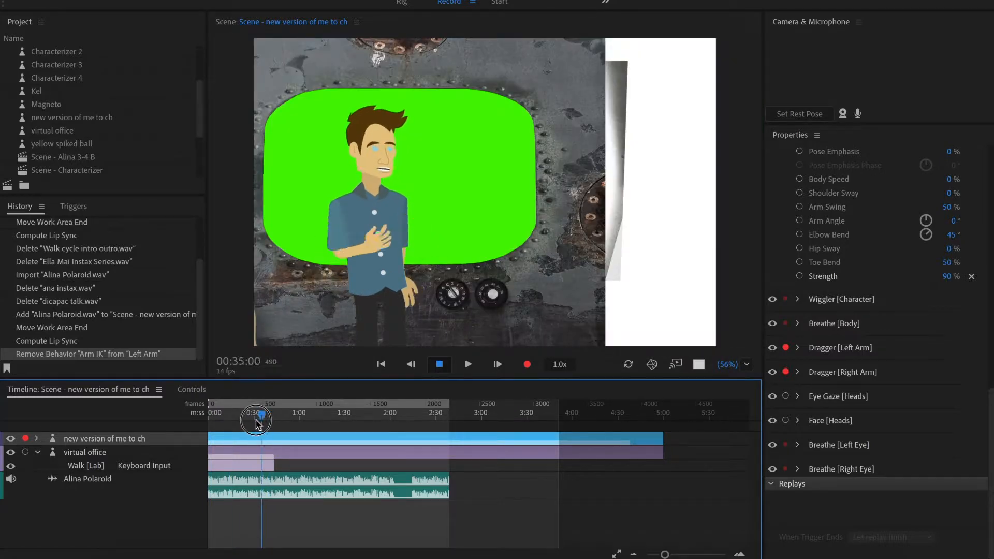
pyautogui.click(381, 364)
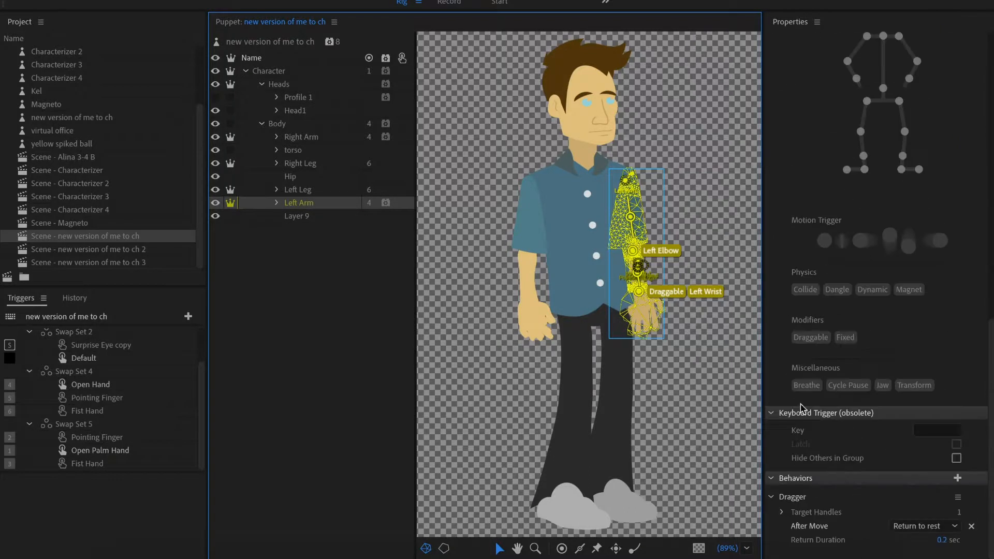
# Remove the Dragger behavior from Left Arm and select the Right Arm layer
pyautogui.click(957, 496)
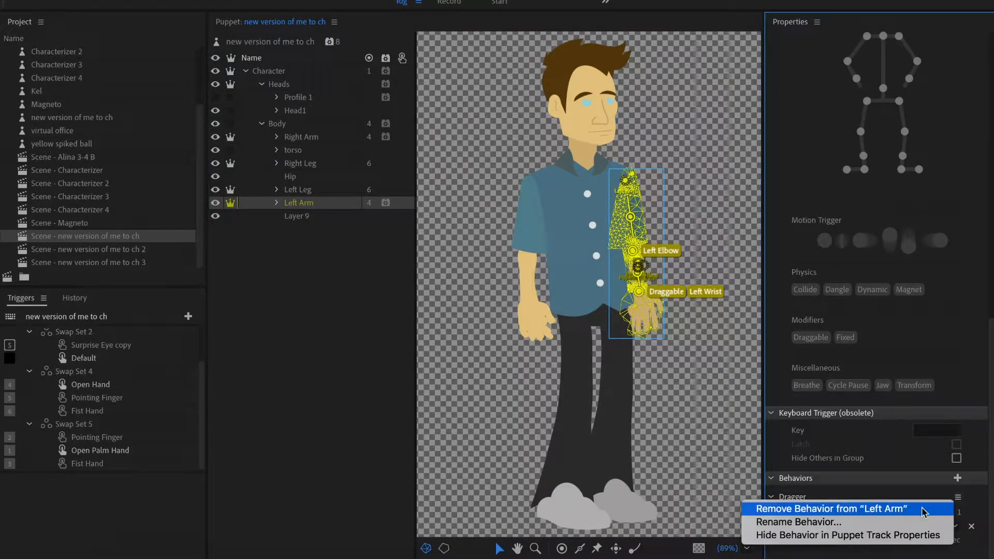
pyautogui.click(831, 508)
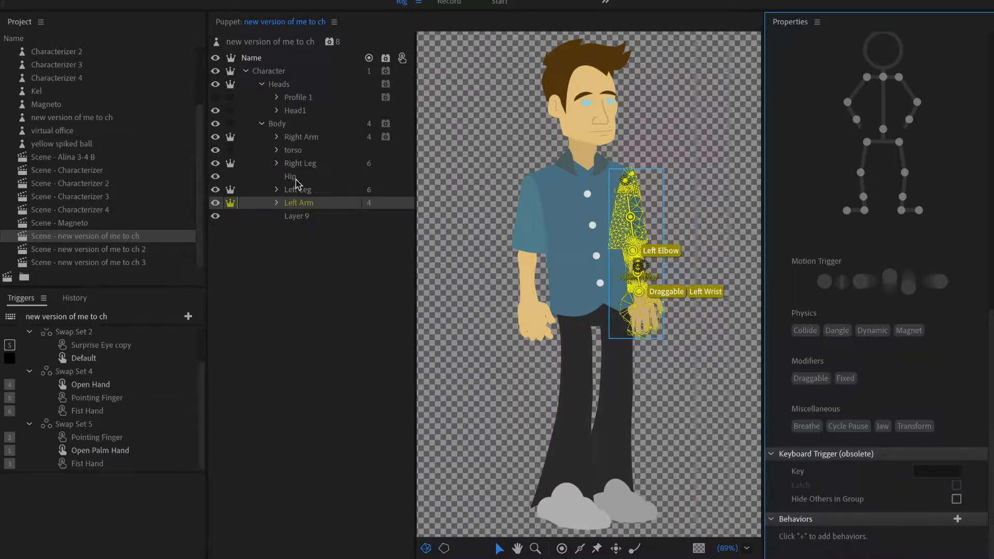
pyautogui.click(301, 137)
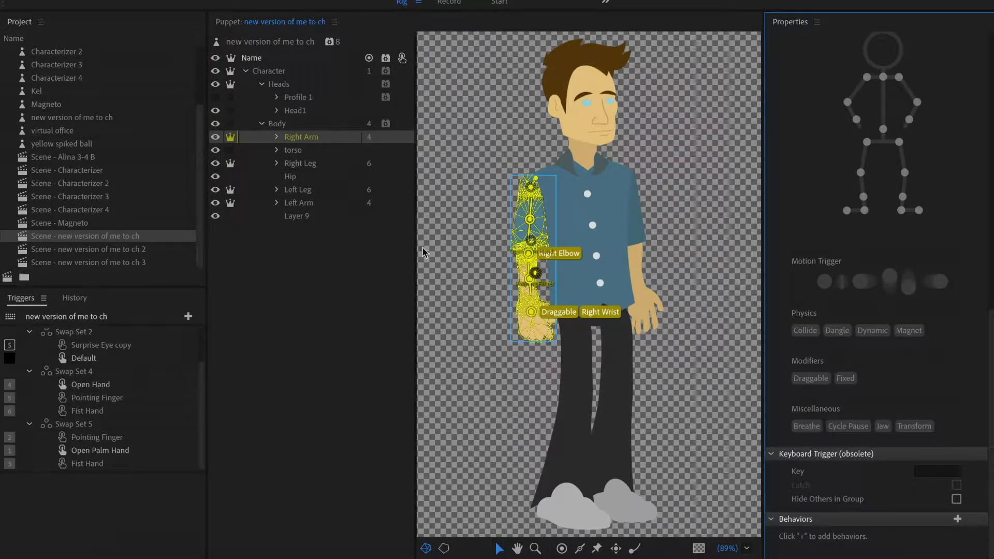
pyautogui.moveTo(423, 284)
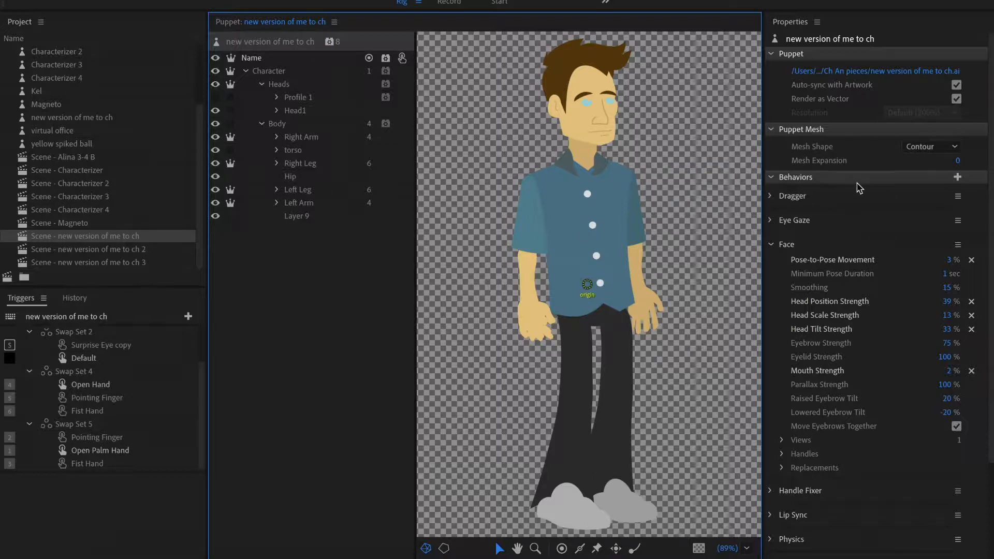
pyautogui.moveTo(655, 310)
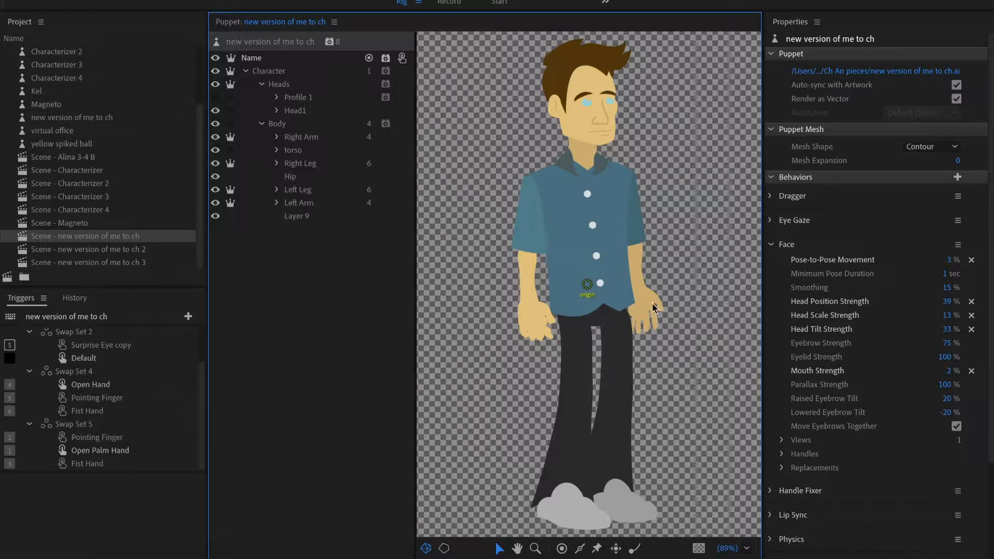
pyautogui.moveTo(444, 11)
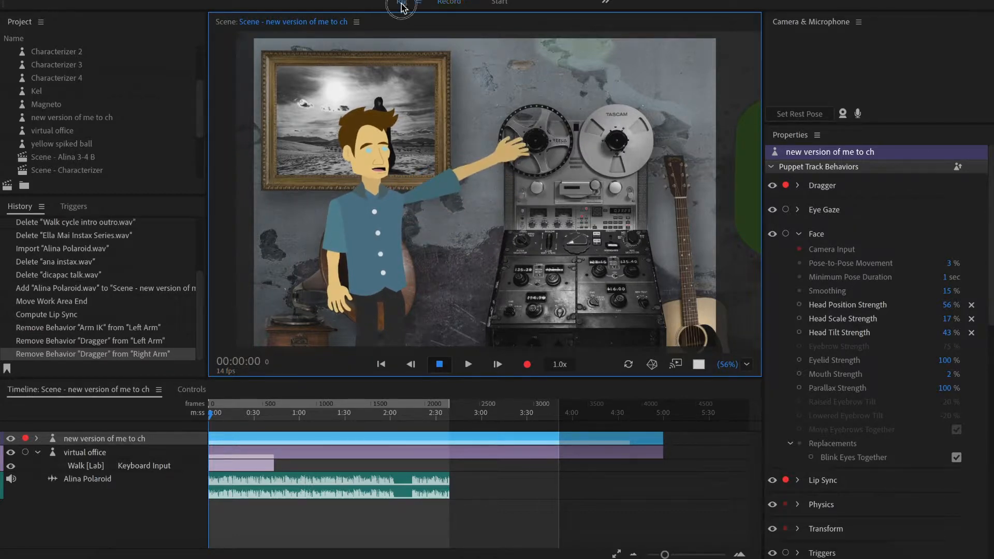
# Open the puppet in Rig mode and set Dragger's After Move to Return to rest
pyautogui.click(401, 3)
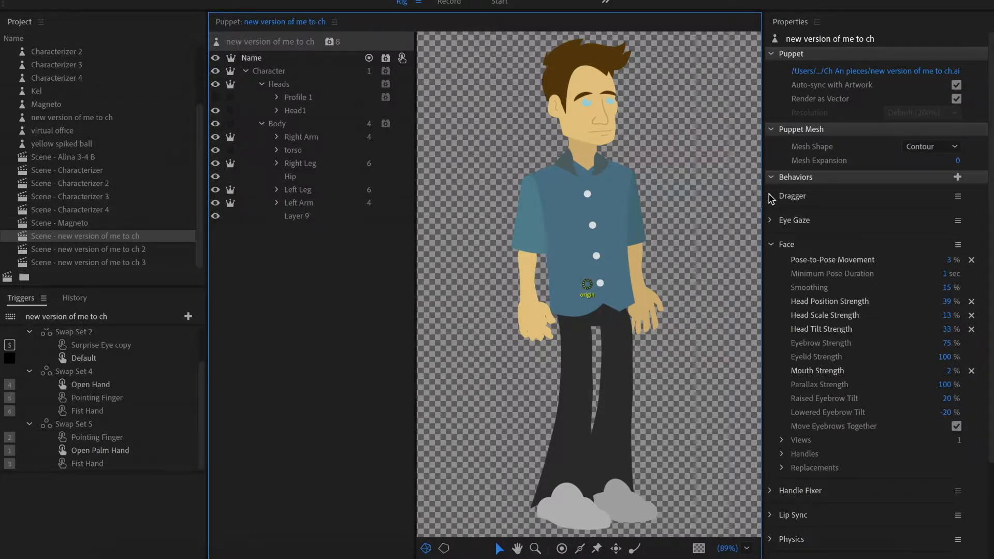
pyautogui.click(769, 195)
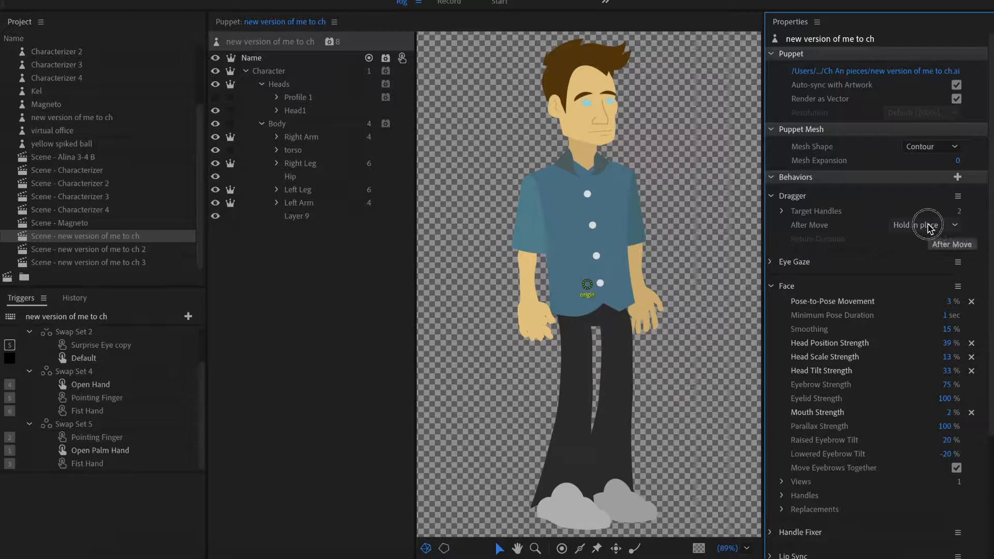
pyautogui.click(923, 225)
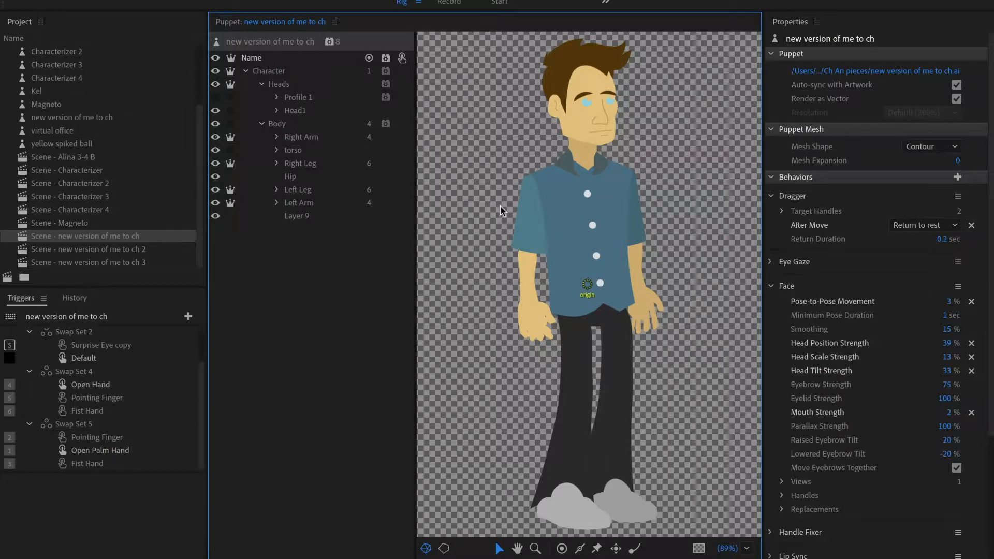
pyautogui.moveTo(944, 181)
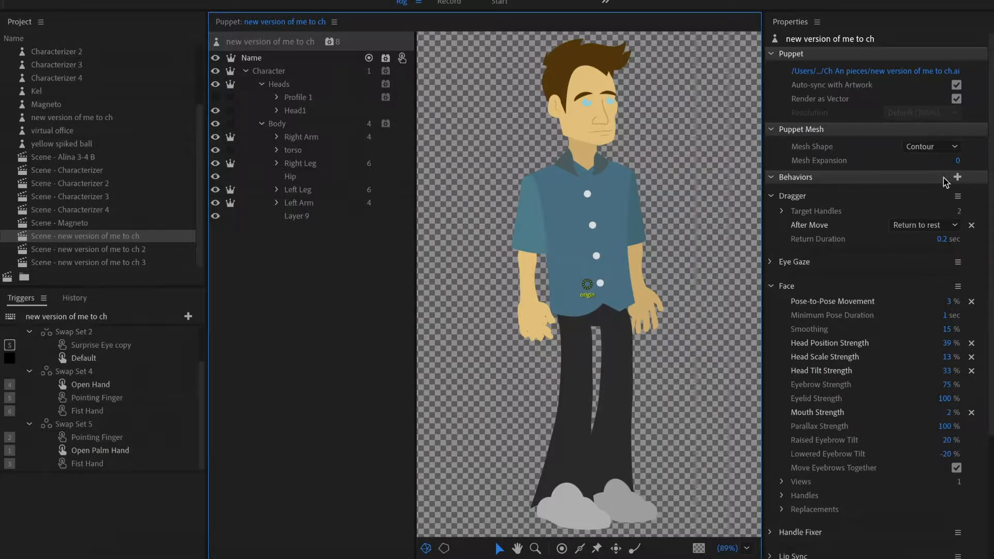
# Add Arm IK to the puppet, then edit the left arm's handle and add a stick
pyautogui.click(956, 177)
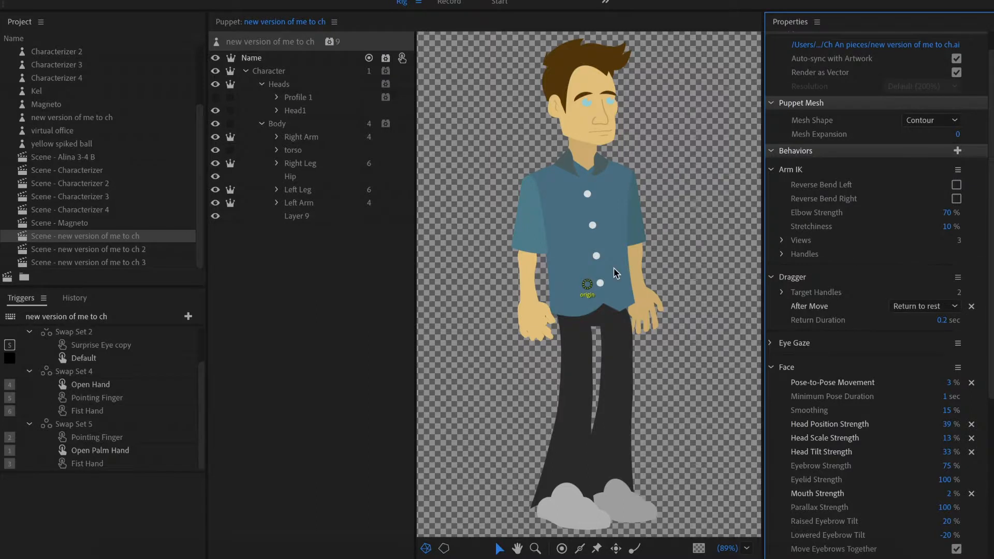
pyautogui.moveTo(928, 233)
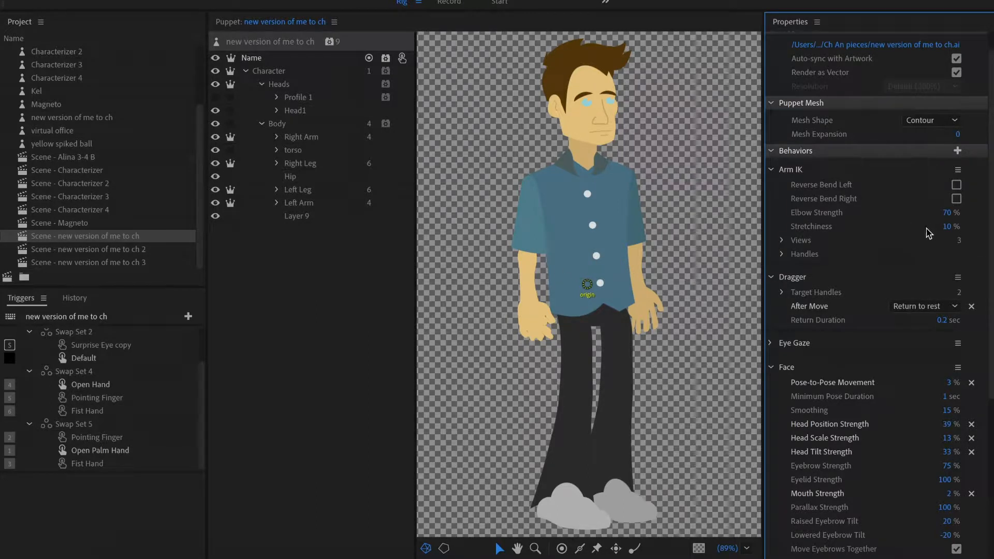
pyautogui.moveTo(642, 271)
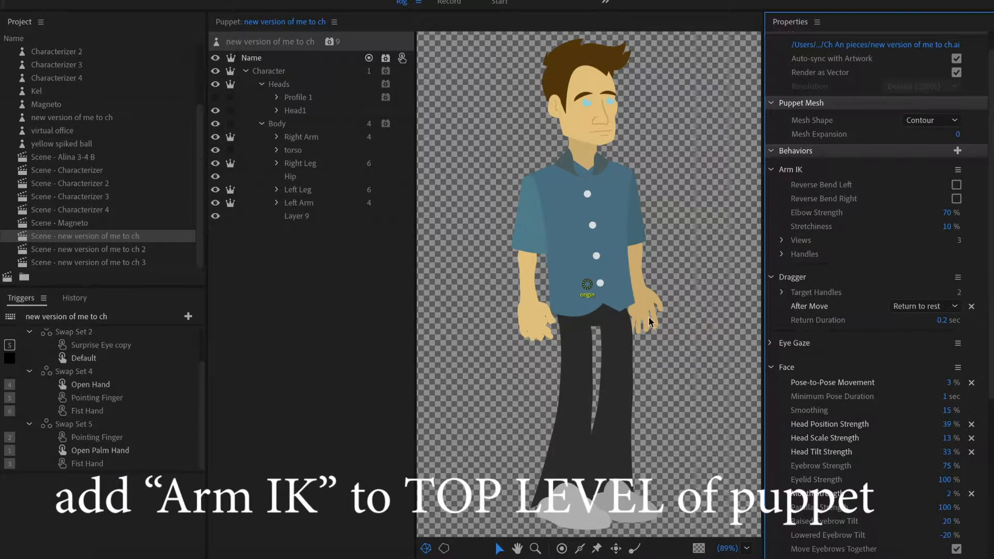
pyautogui.moveTo(715, 212)
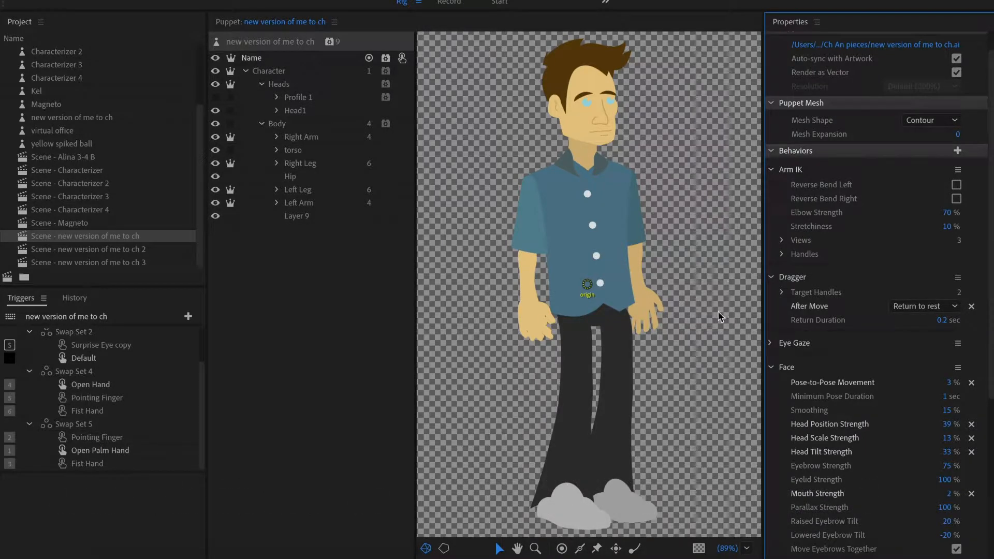
pyautogui.moveTo(890, 291)
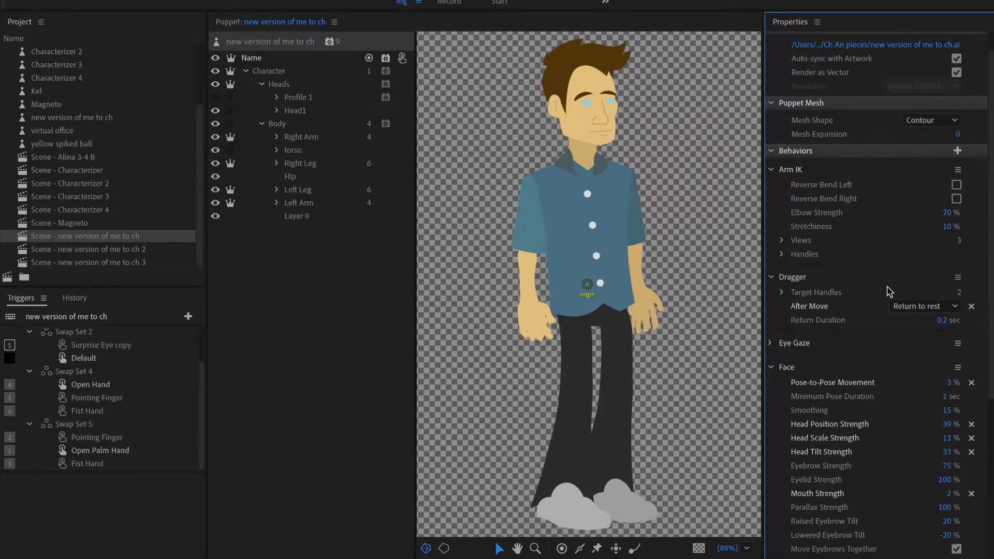
pyautogui.moveTo(948, 184)
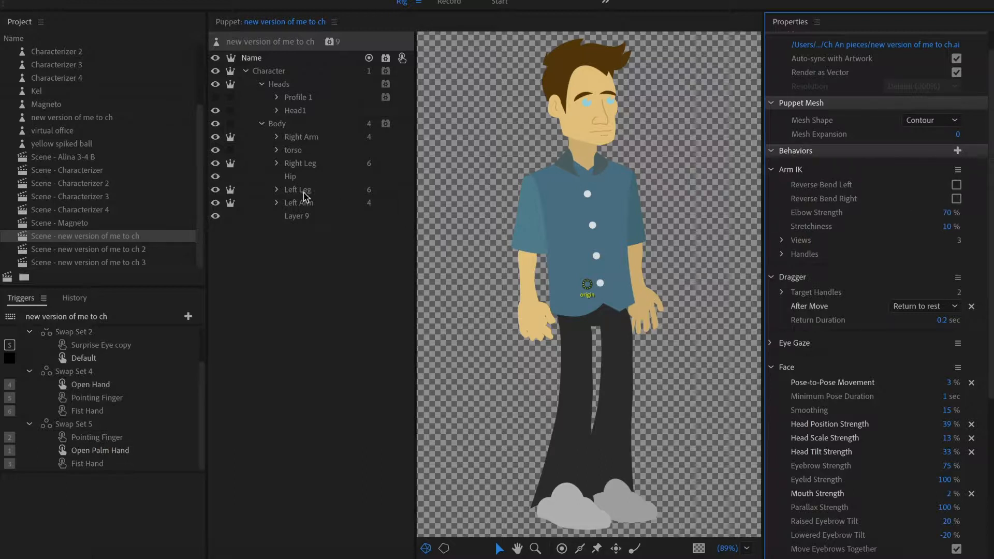
pyautogui.click(298, 203)
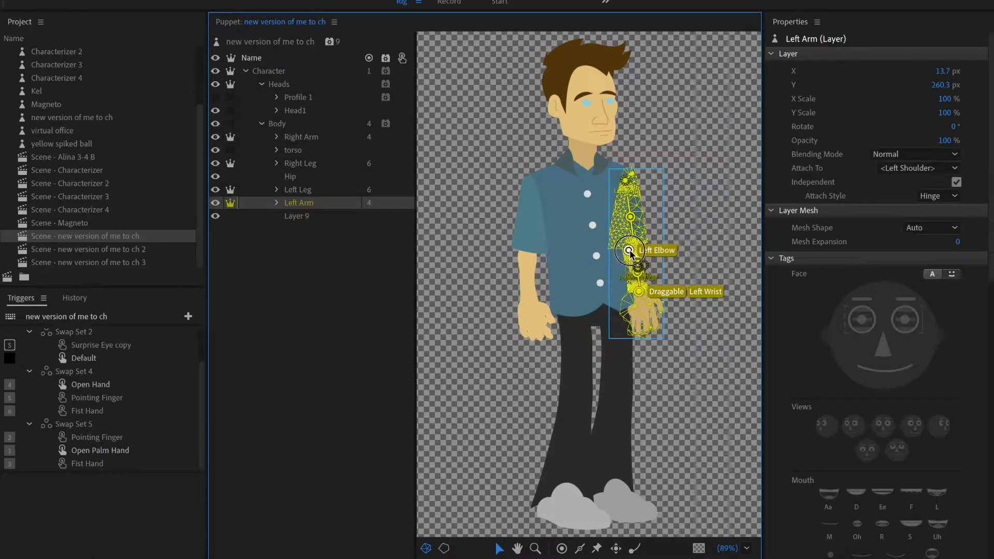
pyautogui.click(628, 250)
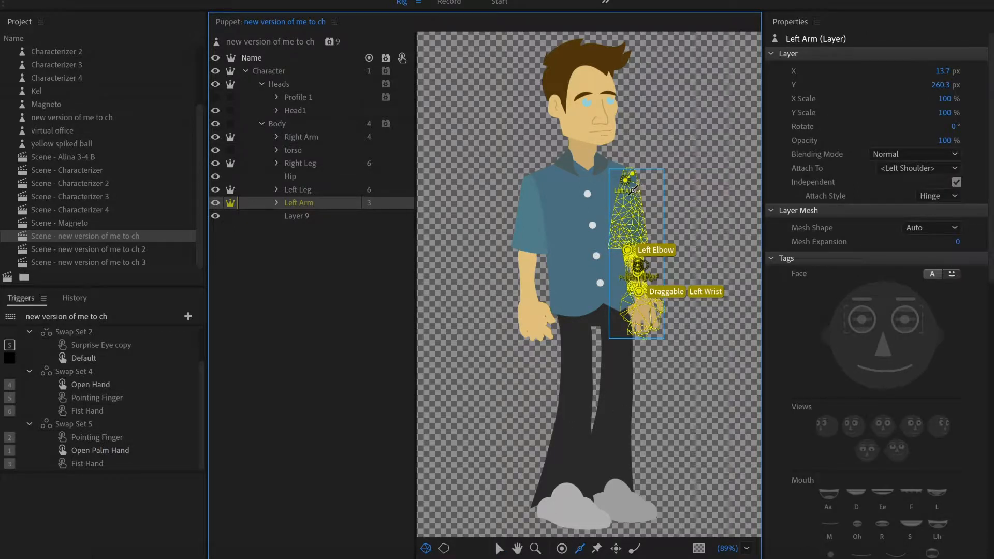
pyautogui.click(627, 237)
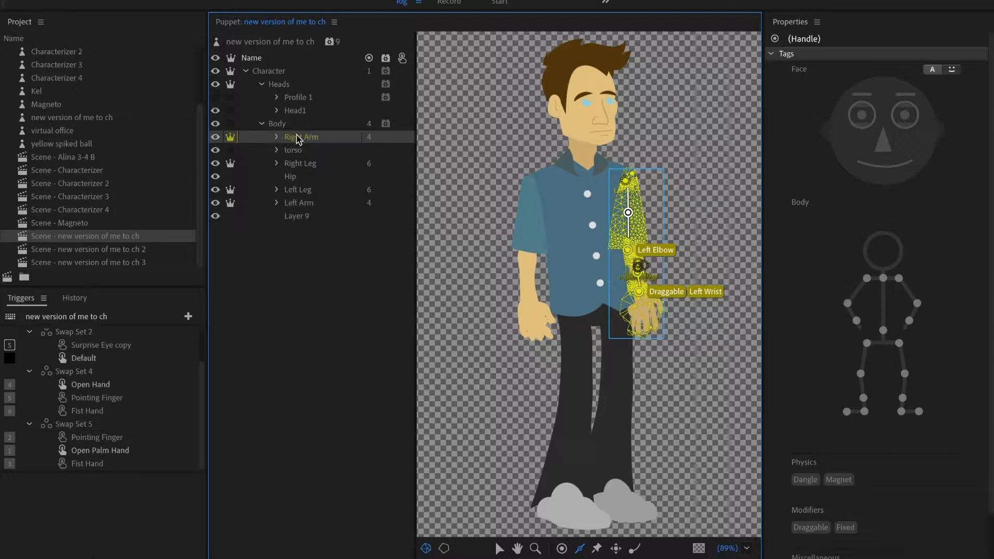
pyautogui.click(301, 136)
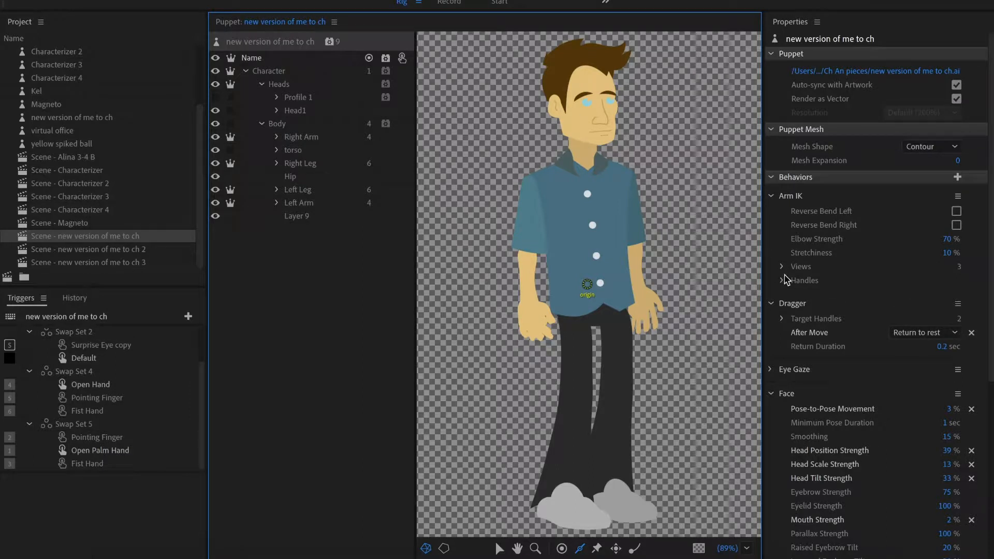
# Check Arm IK's recognized handles and reposition the Right Elbow handle
pyautogui.click(782, 280)
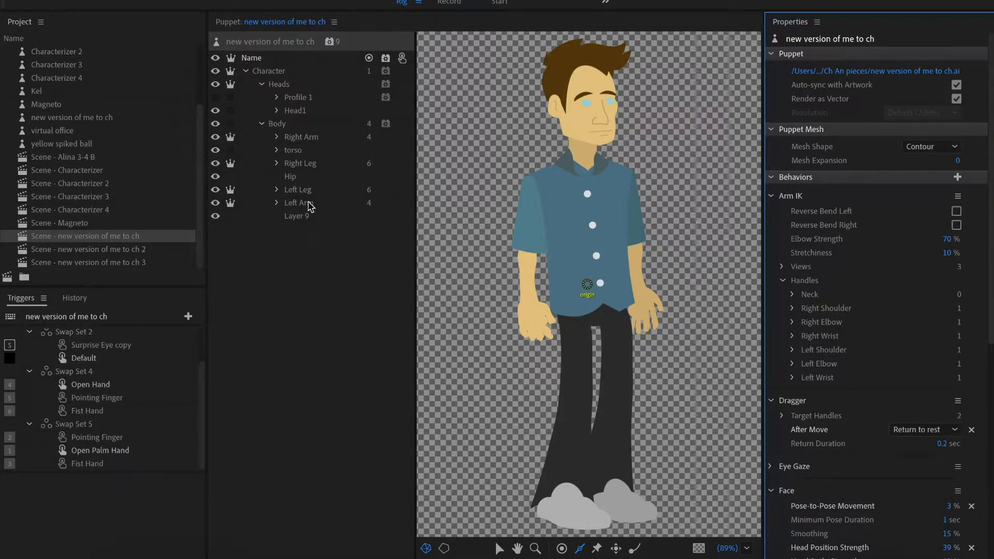
pyautogui.click(300, 137)
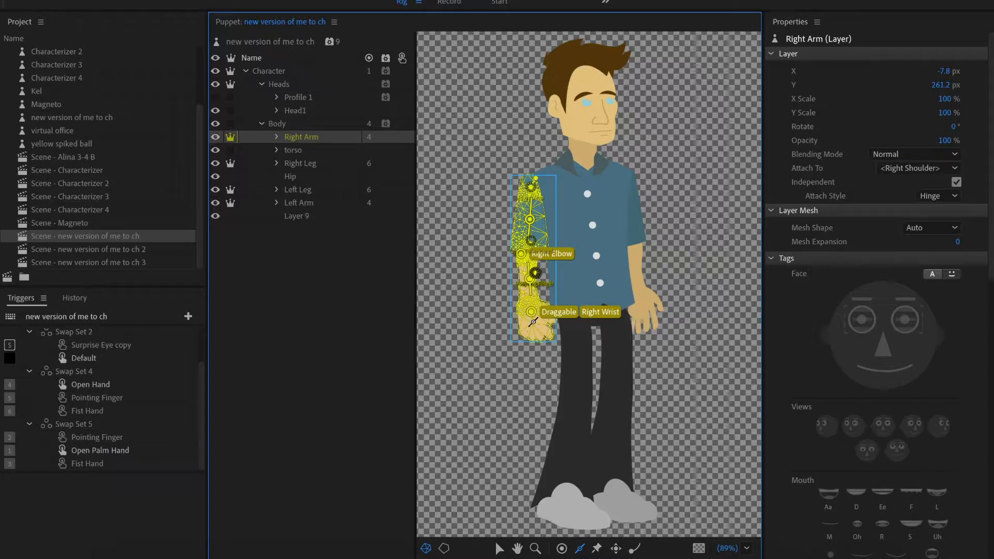
pyautogui.moveTo(297, 205)
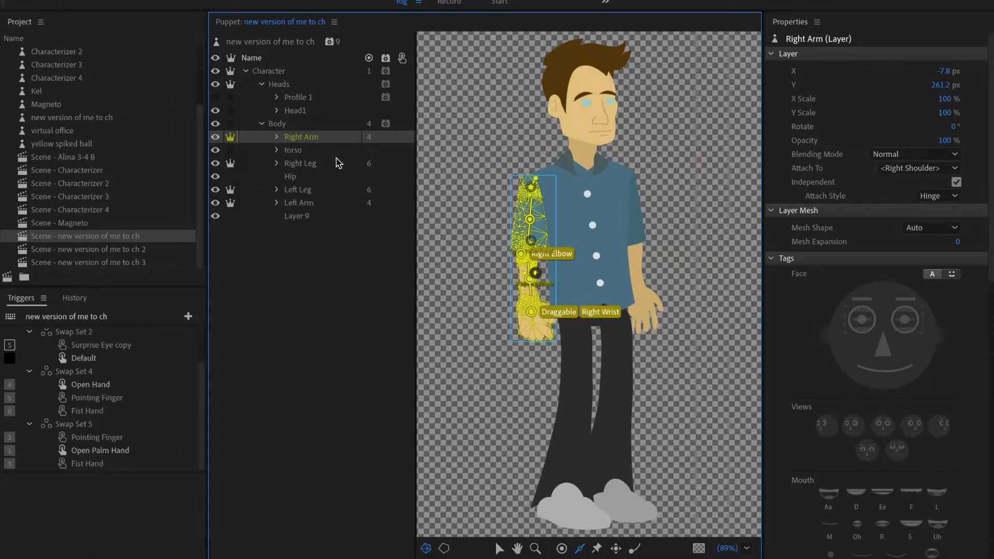
pyautogui.click(299, 202)
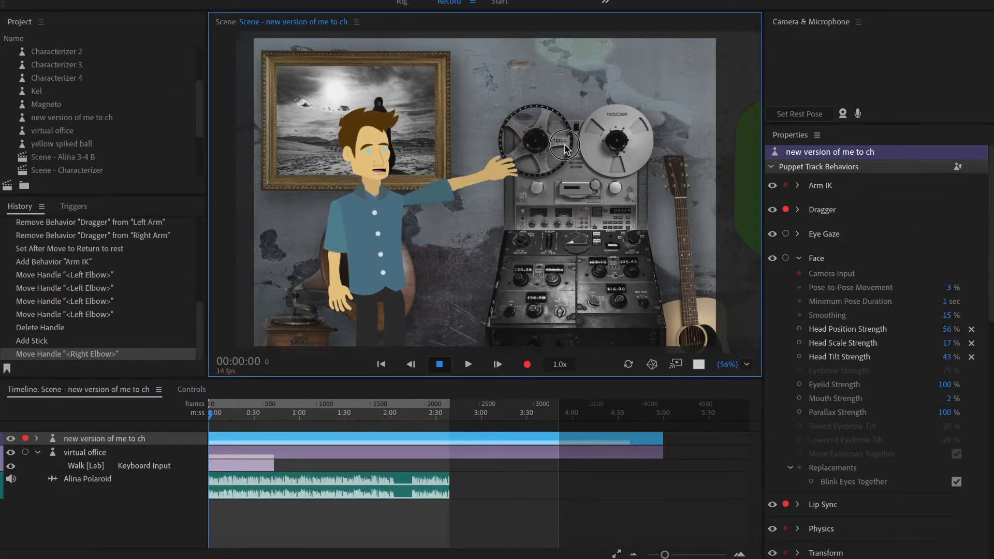
# Drag the puppet's hand to test elbow bending and show the Dragger settings
pyautogui.moveTo(562, 146); pyautogui.dragTo(487, 209)
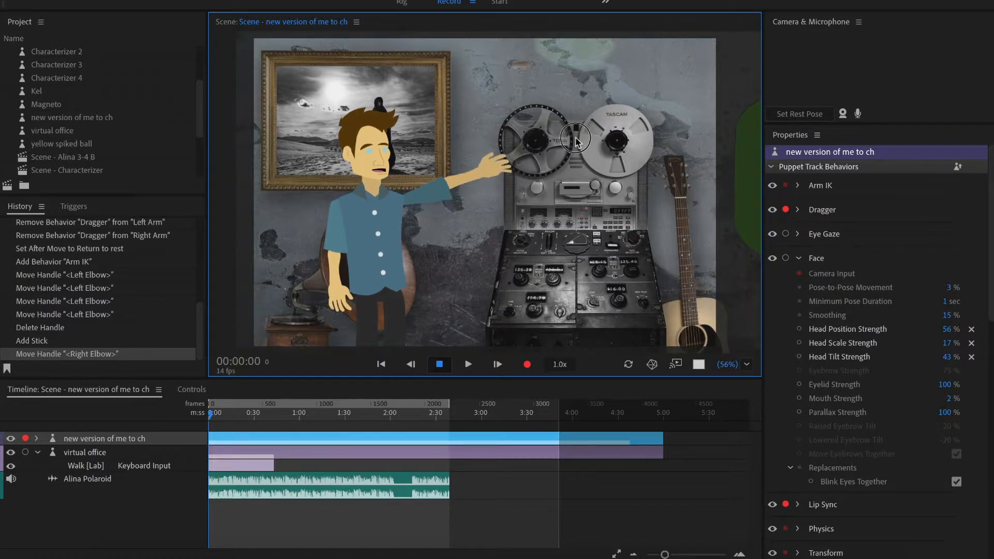
pyautogui.moveTo(576, 138); pyautogui.dragTo(442, 206)
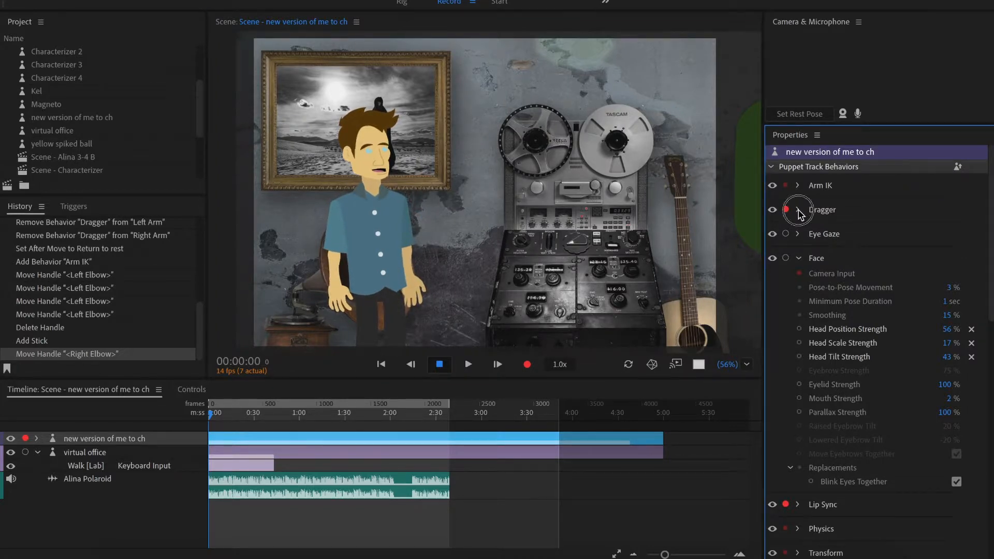
pyautogui.click(798, 210)
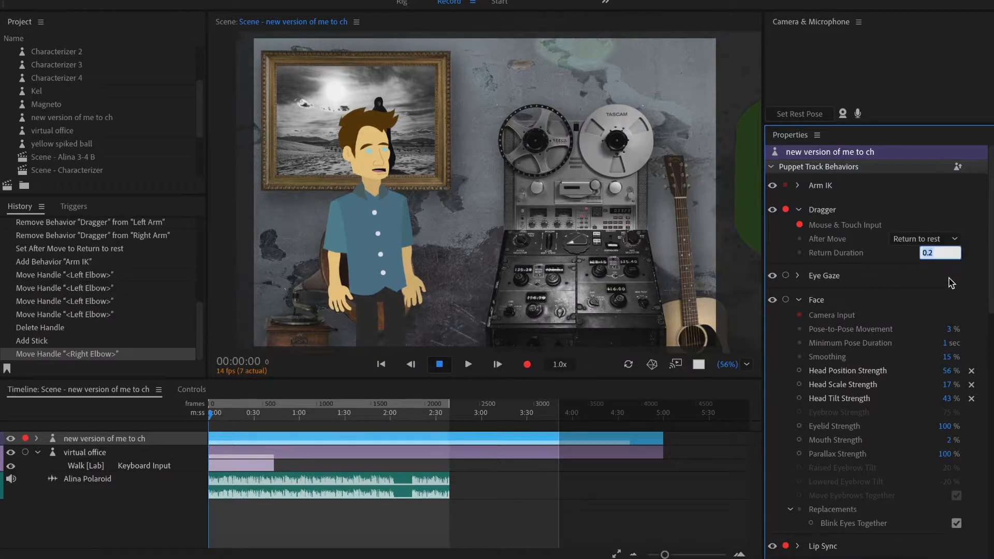
# Set the Dragger return duration to 0.5 sec, test by dragging, and show Arm IK settings
pyautogui.write('.5')
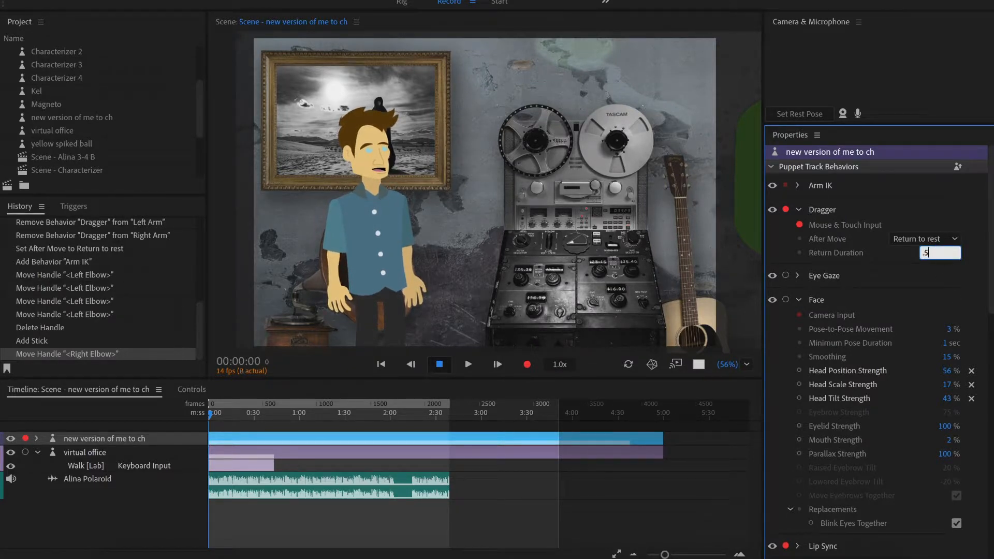
pyautogui.press('Enter')
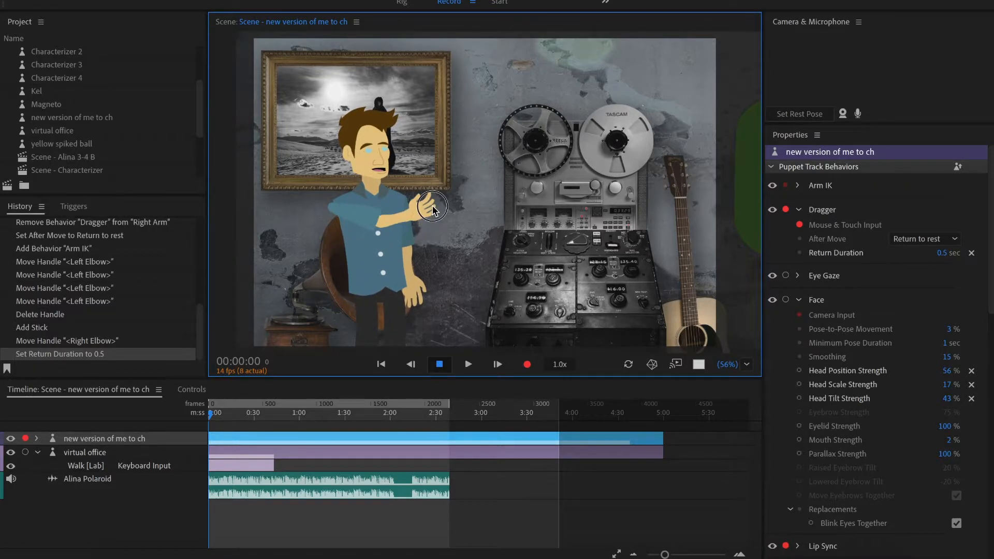
pyautogui.moveTo(434, 209); pyautogui.dragTo(346, 291)
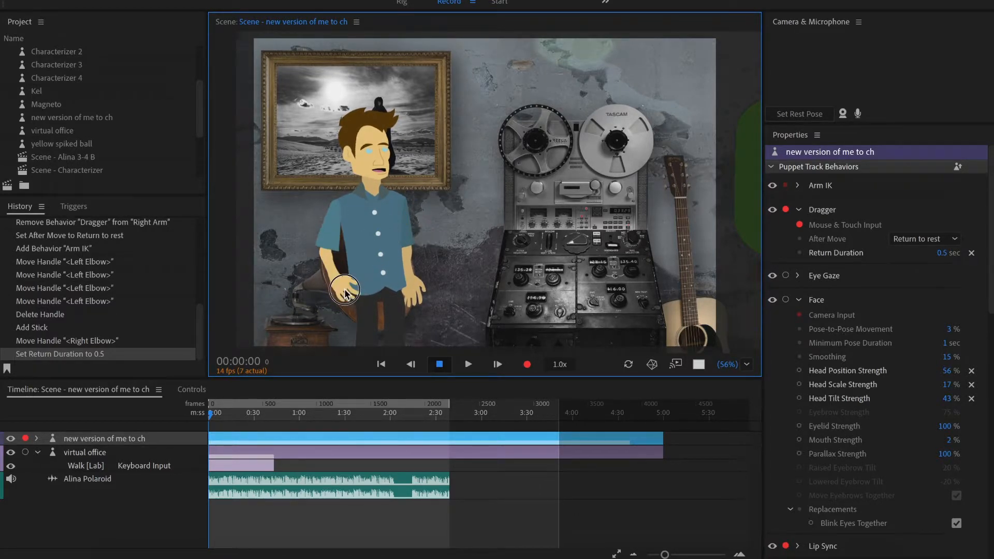
pyautogui.moveTo(345, 290); pyautogui.dragTo(389, 246)
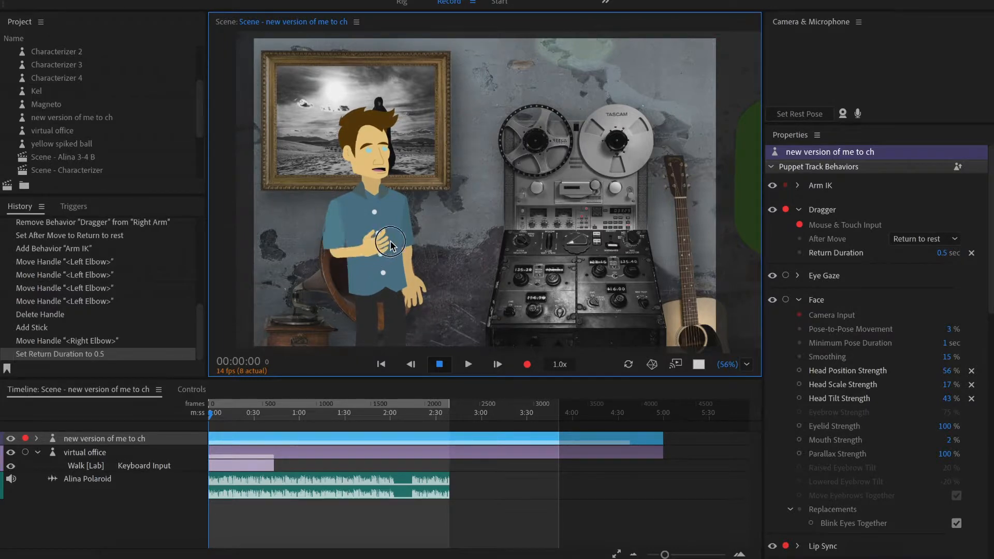
pyautogui.moveTo(391, 246); pyautogui.dragTo(389, 263)
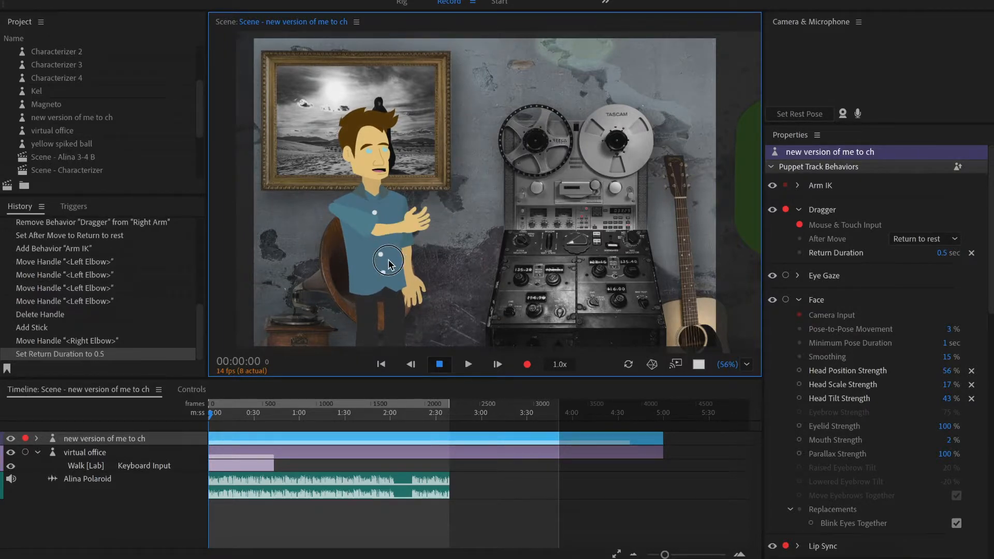
pyautogui.click(798, 185)
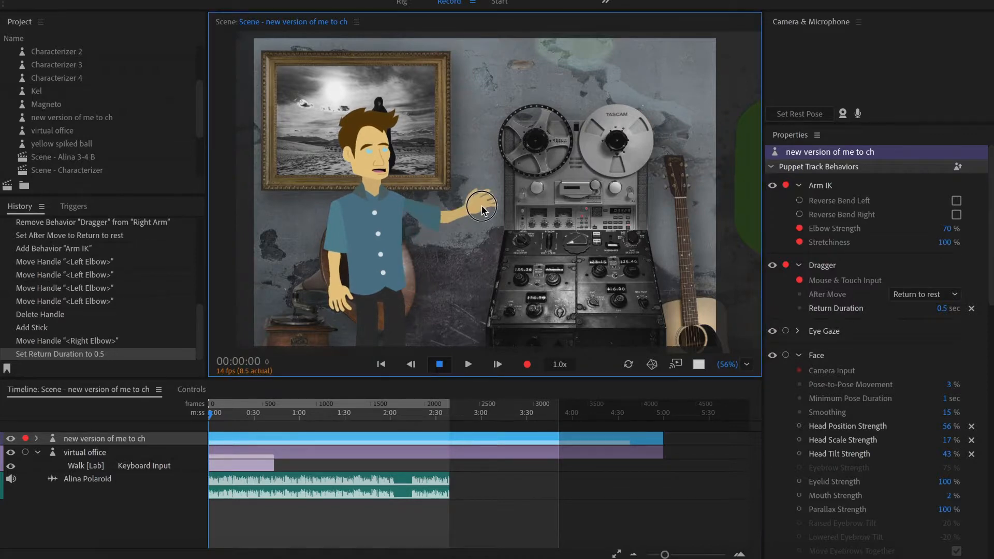
# Lower Arm IK Stretchiness to 21% and drag the puppet's hand to test it
pyautogui.moveTo(481, 208); pyautogui.dragTo(475, 195)
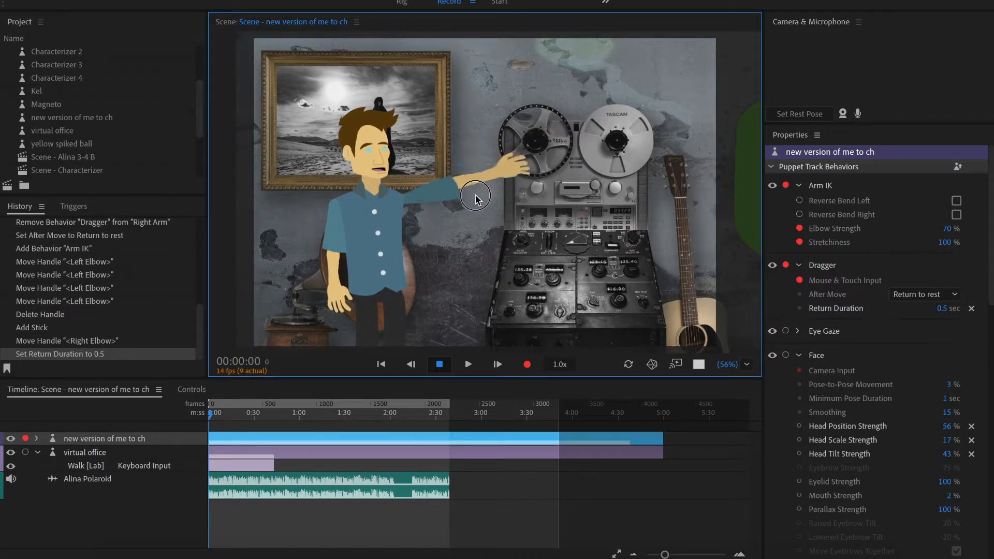
pyautogui.moveTo(475, 196); pyautogui.dragTo(575, 105)
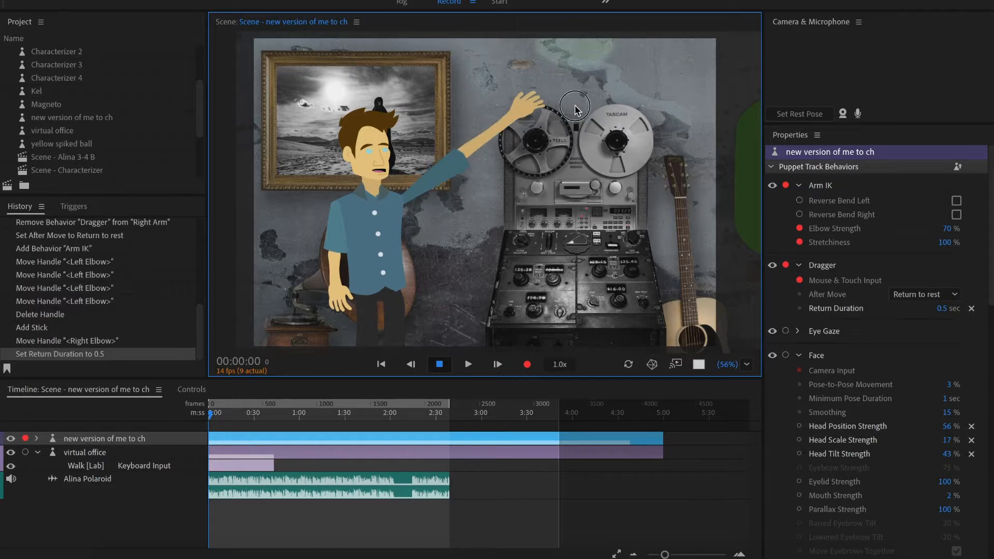
pyautogui.moveTo(573, 104); pyautogui.dragTo(467, 163)
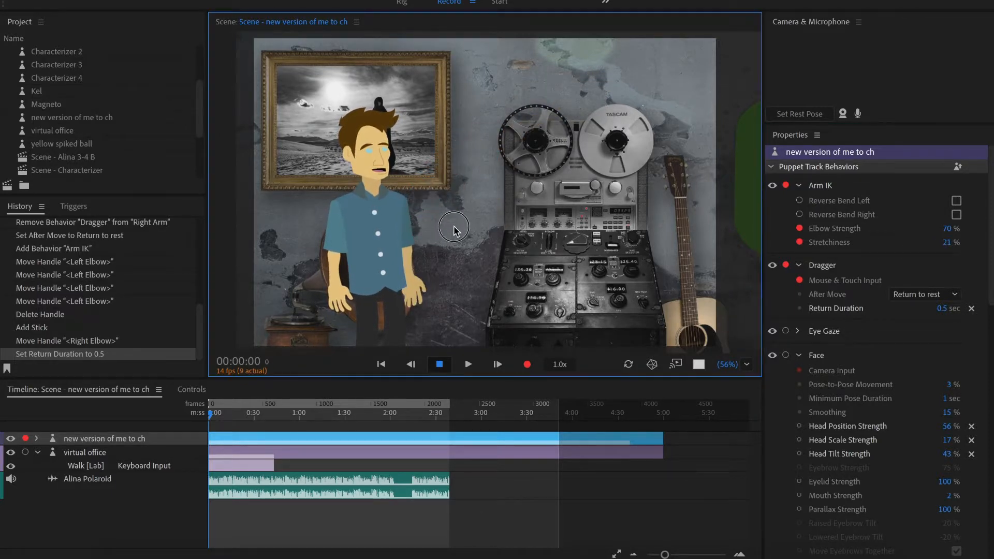
pyautogui.moveTo(454, 227); pyautogui.dragTo(534, 138)
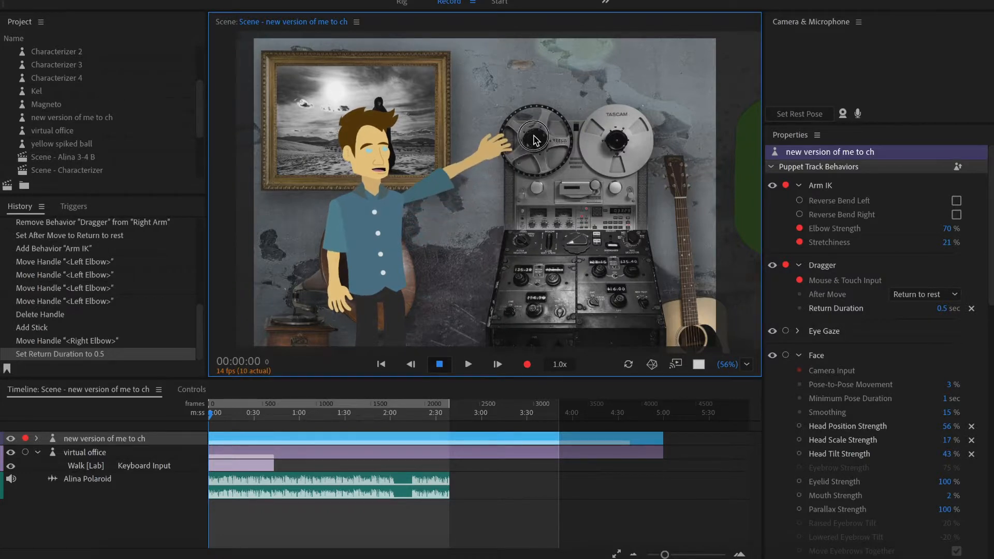
pyautogui.moveTo(533, 139); pyautogui.dragTo(453, 228)
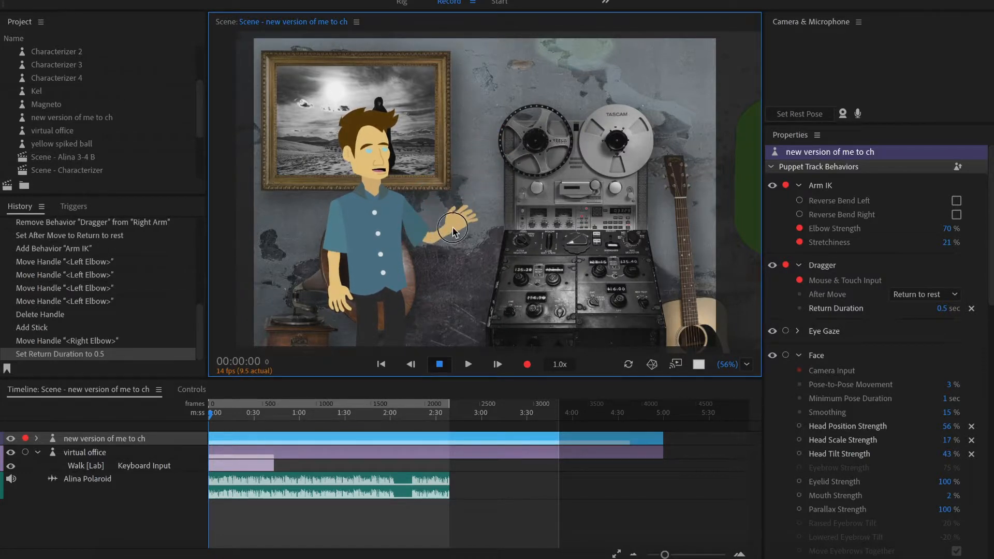
# Enable Reverse Bend for both arms and repeatedly drag the puppet's hand to test bending
pyautogui.click(956, 215)
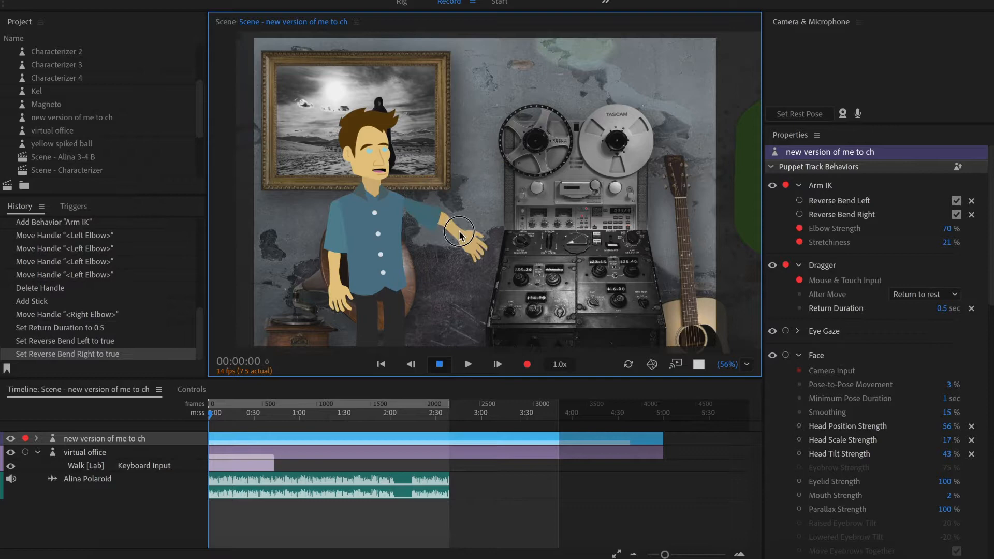
pyautogui.moveTo(459, 233); pyautogui.dragTo(471, 150)
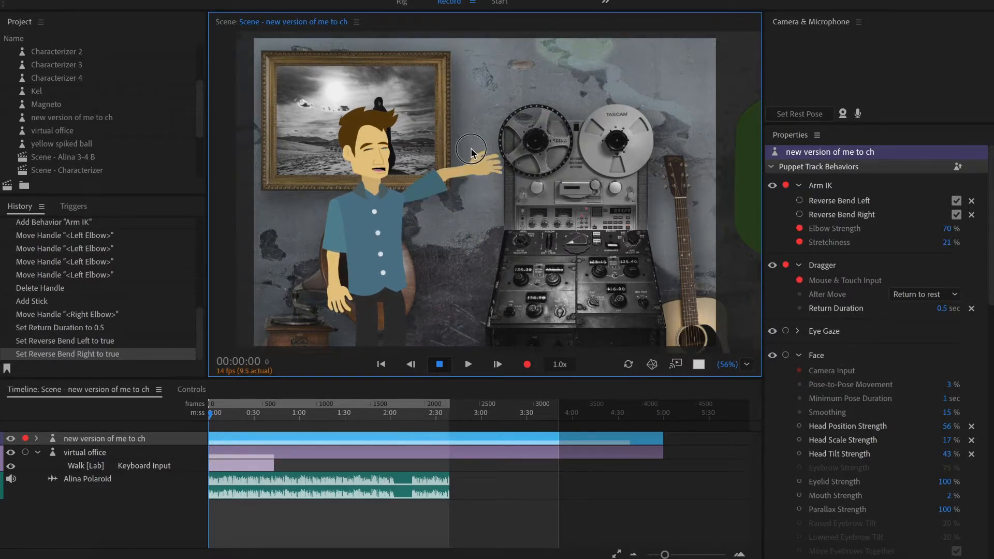
pyautogui.moveTo(471, 148); pyautogui.dragTo(475, 259)
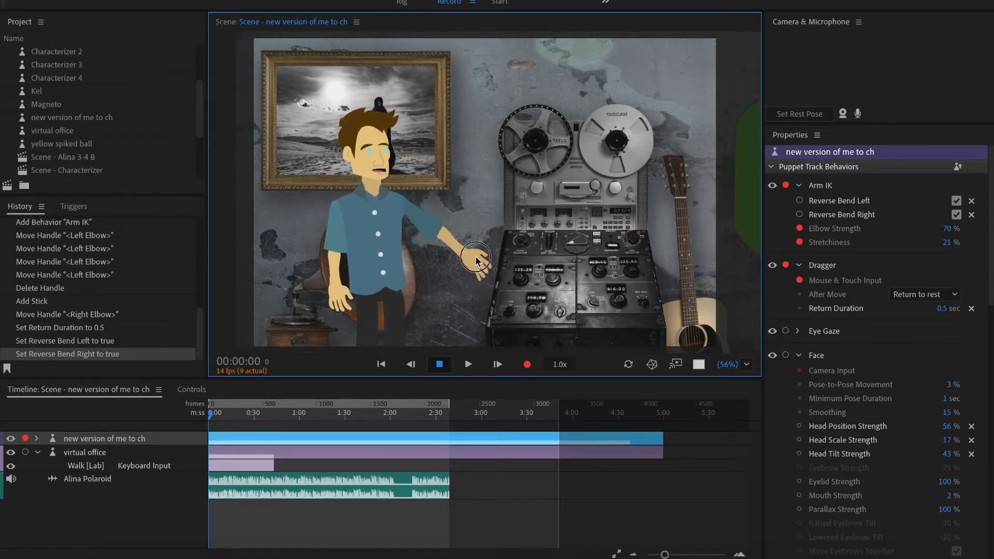
pyautogui.moveTo(475, 260); pyautogui.dragTo(462, 240)
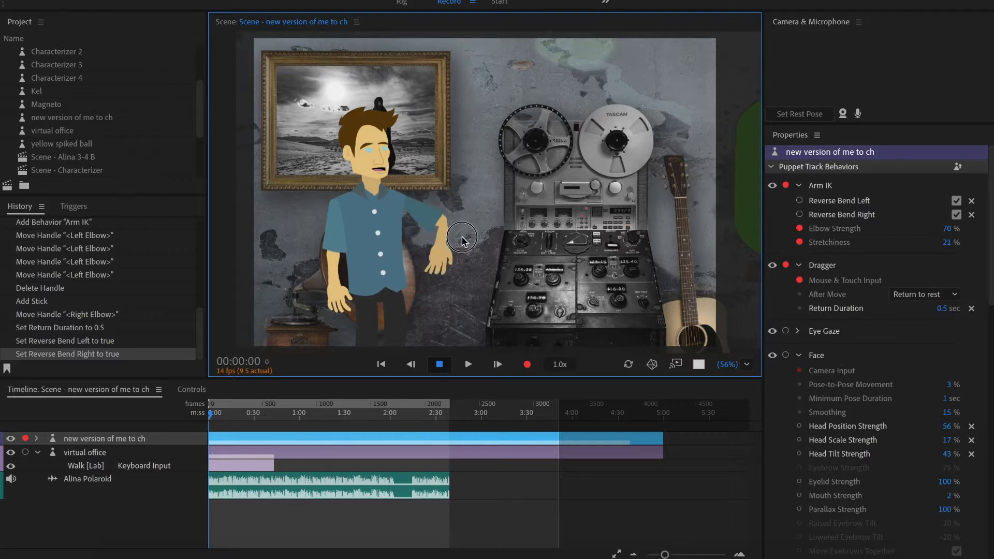
pyautogui.moveTo(462, 240); pyautogui.dragTo(455, 247)
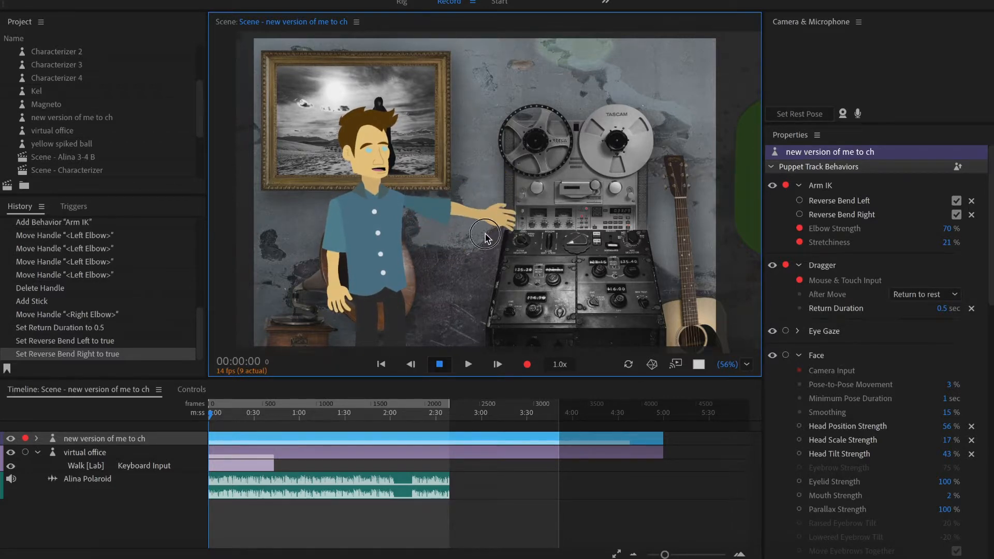
pyautogui.moveTo(485, 238); pyautogui.dragTo(485, 197)
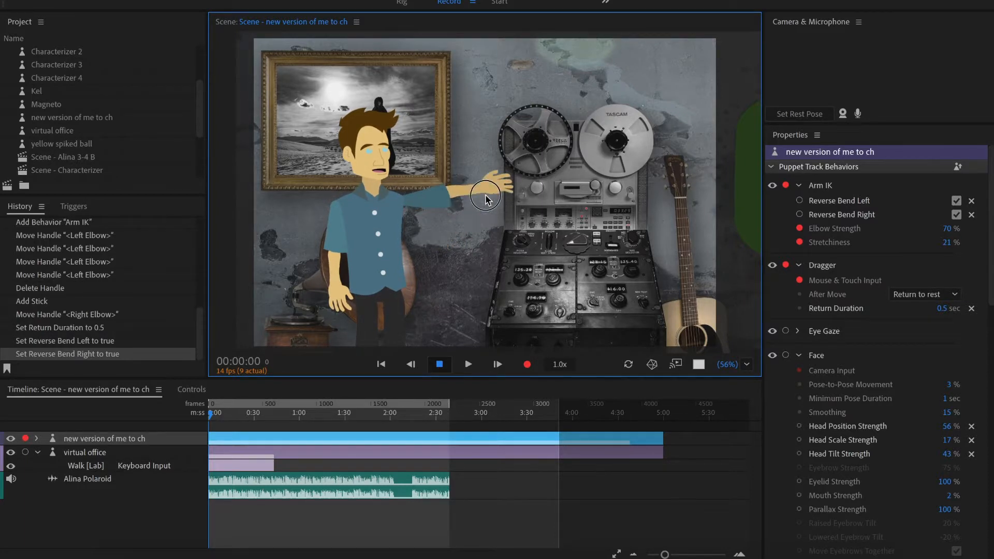
pyautogui.moveTo(485, 195); pyautogui.dragTo(465, 231)
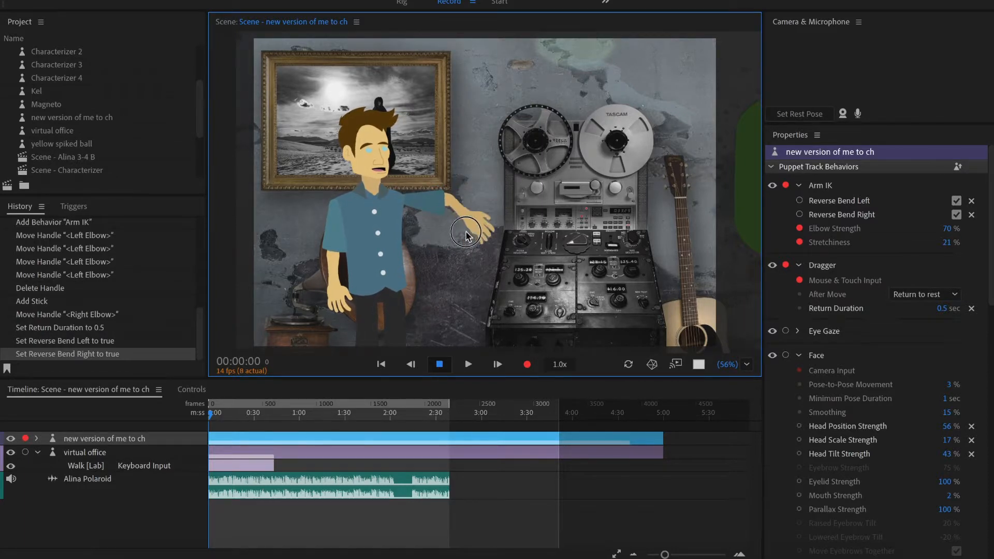
pyautogui.moveTo(466, 233); pyautogui.dragTo(483, 206)
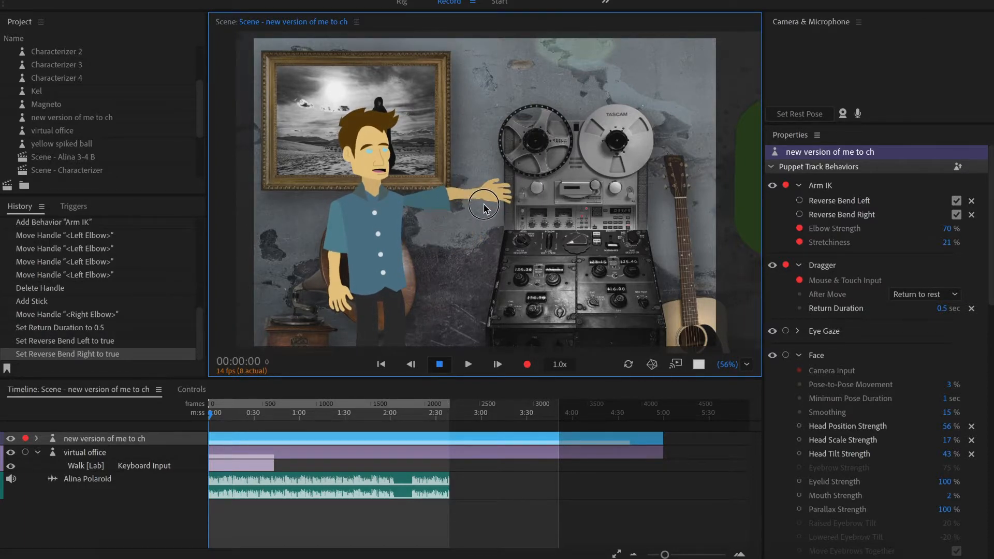
pyautogui.moveTo(483, 207); pyautogui.dragTo(461, 175)
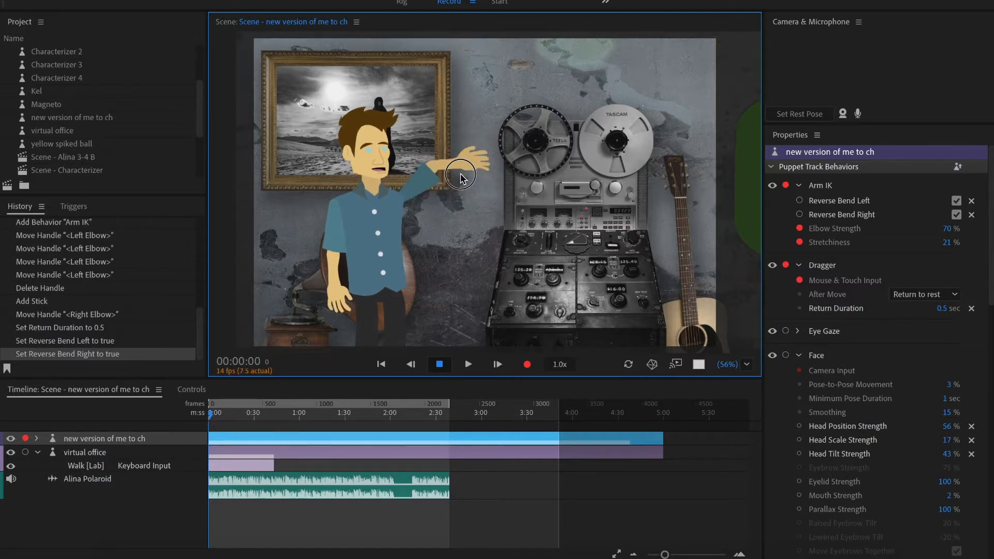
pyautogui.moveTo(461, 176); pyautogui.dragTo(461, 272)
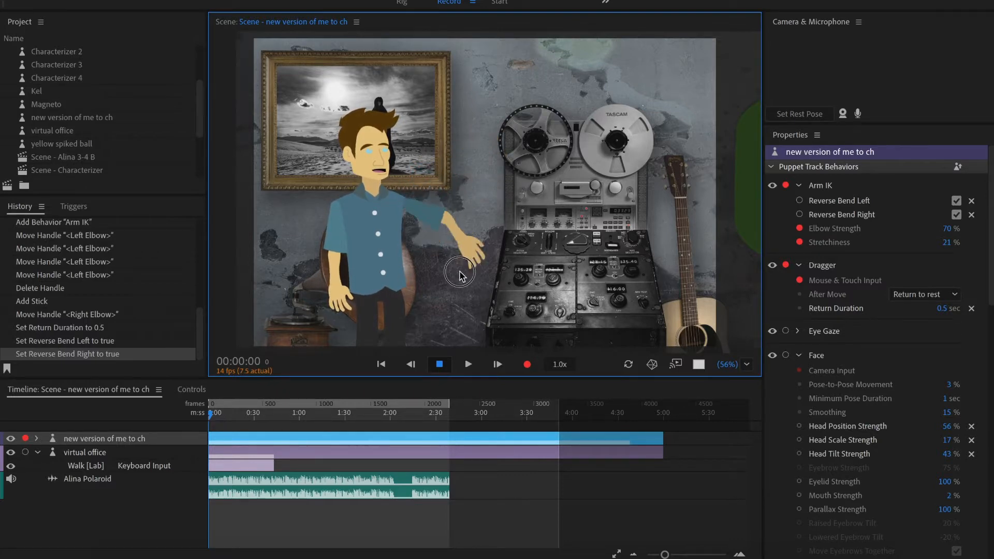
pyautogui.moveTo(459, 273); pyautogui.dragTo(445, 210)
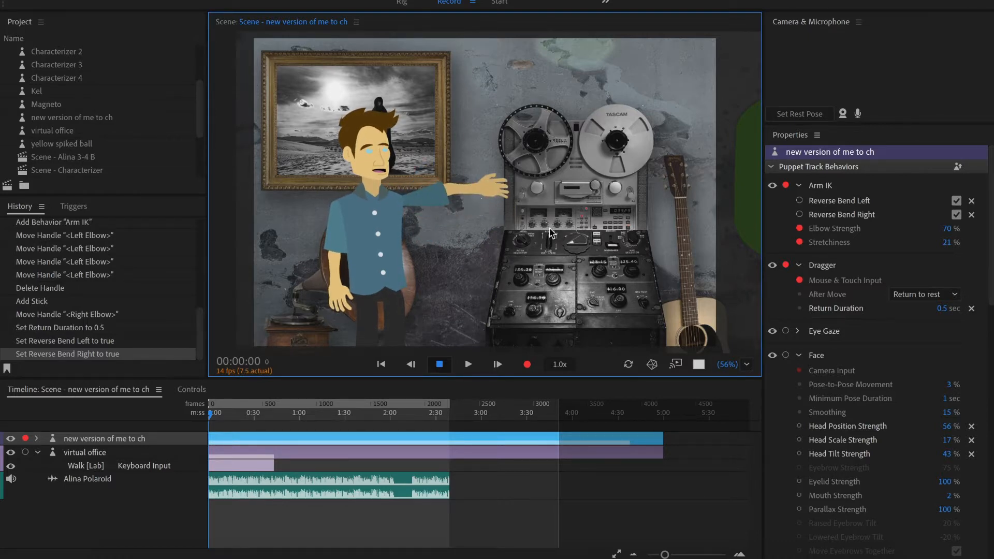
# Uncheck Arm IK Reverse Bend Left and Right, then raise and lower the hand to compare
pyautogui.click(956, 200)
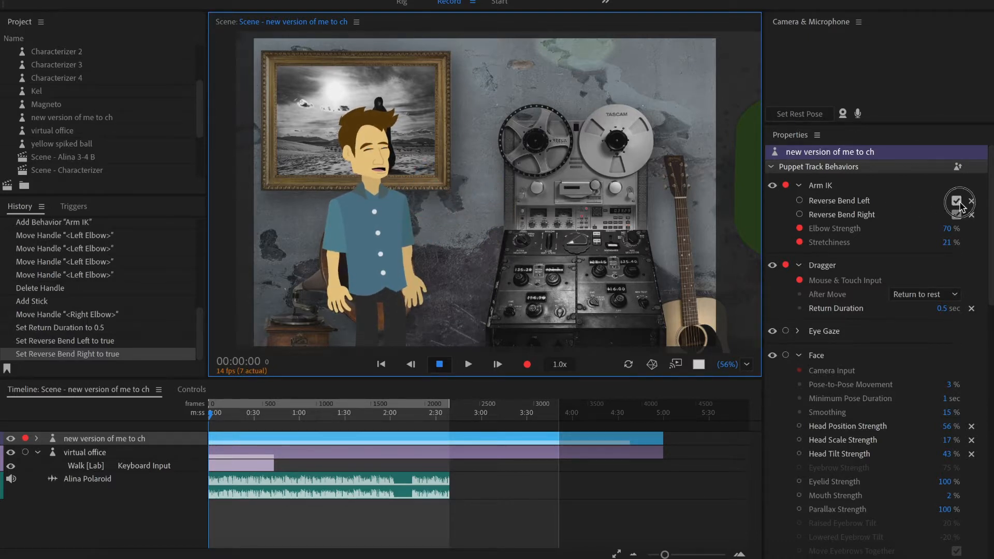
pyautogui.click(954, 200)
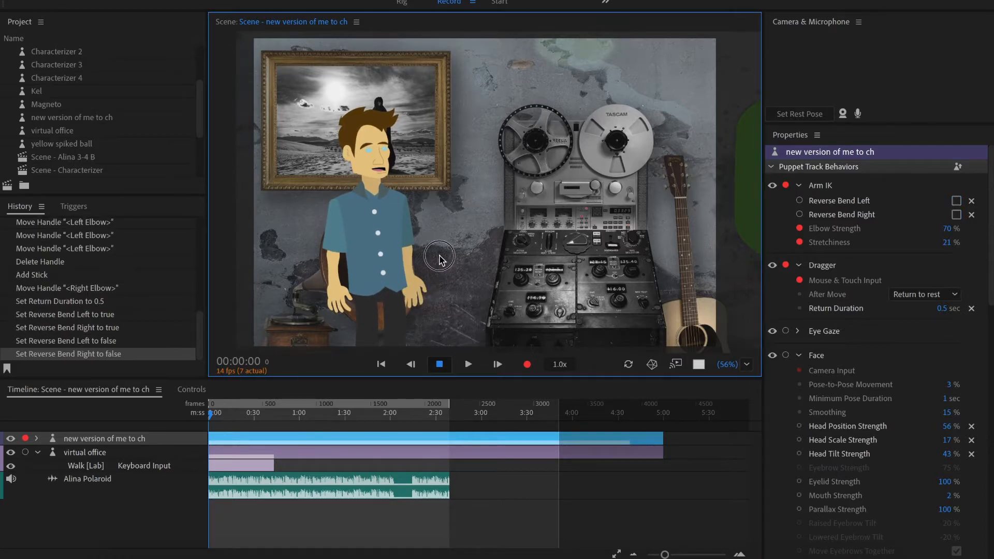
pyautogui.moveTo(440, 258); pyautogui.dragTo(467, 178)
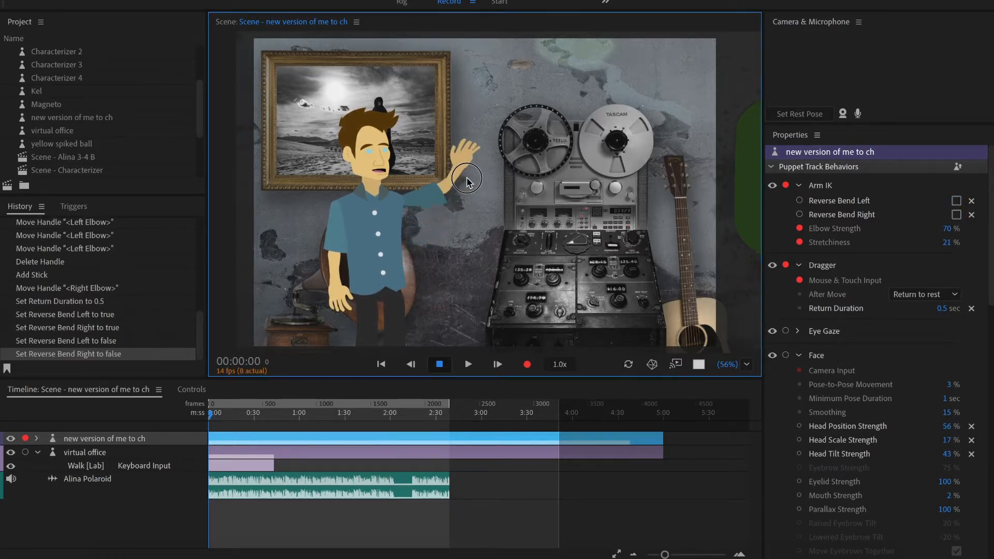
pyautogui.moveTo(468, 178); pyautogui.dragTo(449, 243)
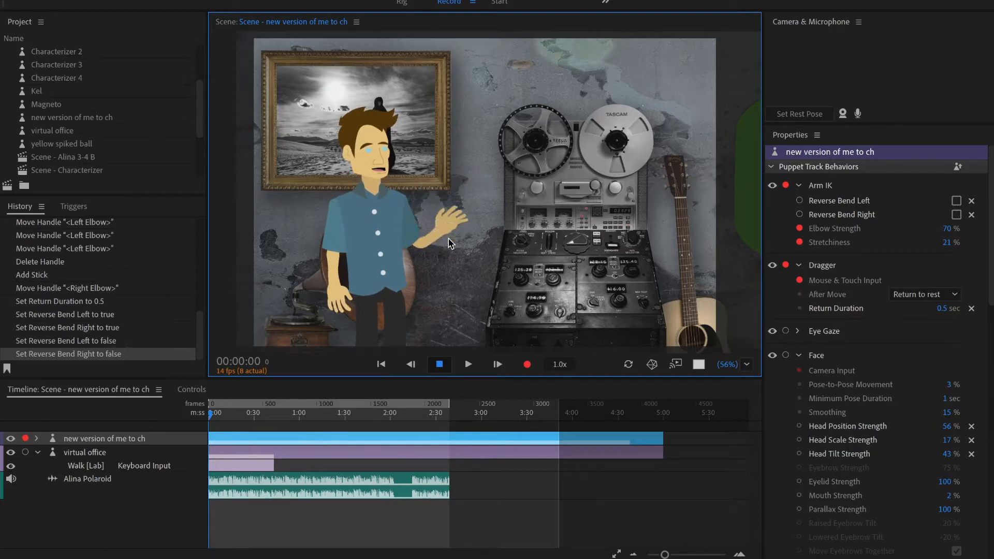